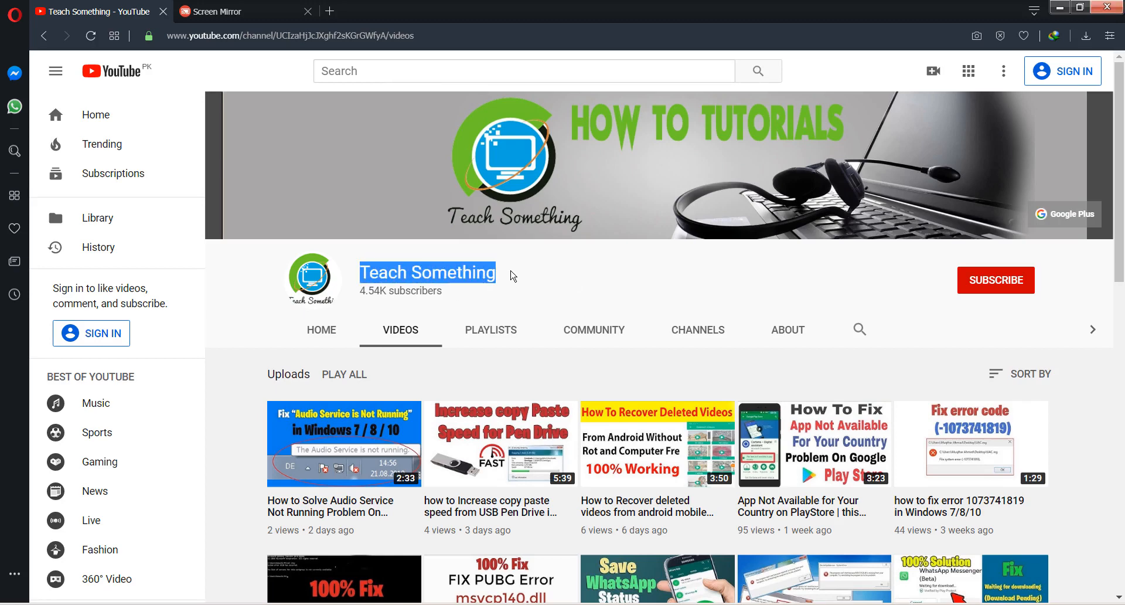
Switch to the mirrored phone screen and enter the phone's Settings
left_click(583, 274)
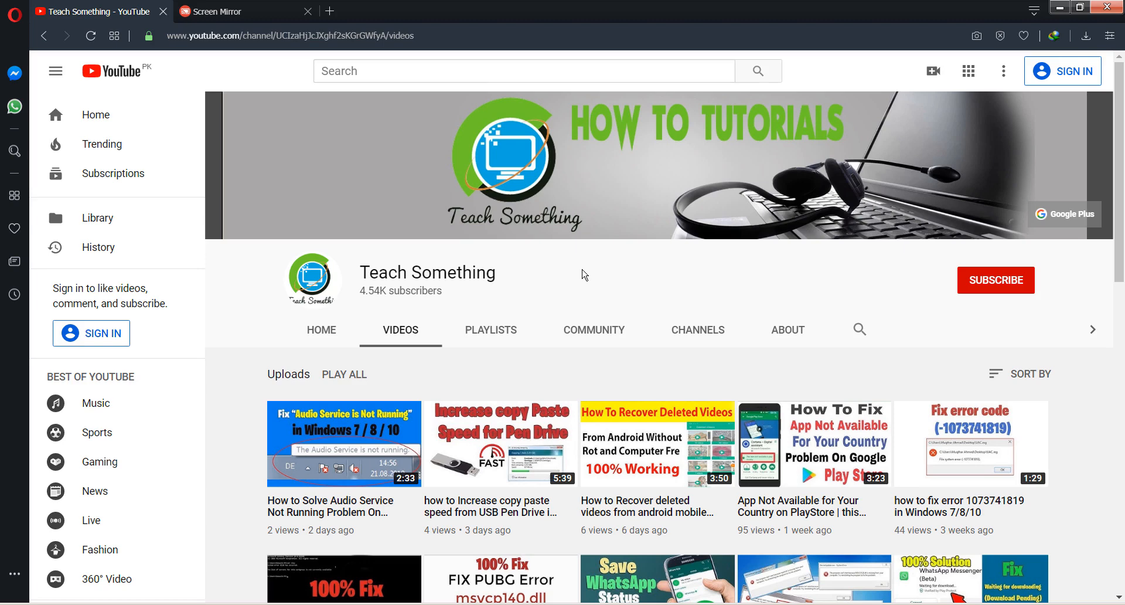
mouse_move(568, 277)
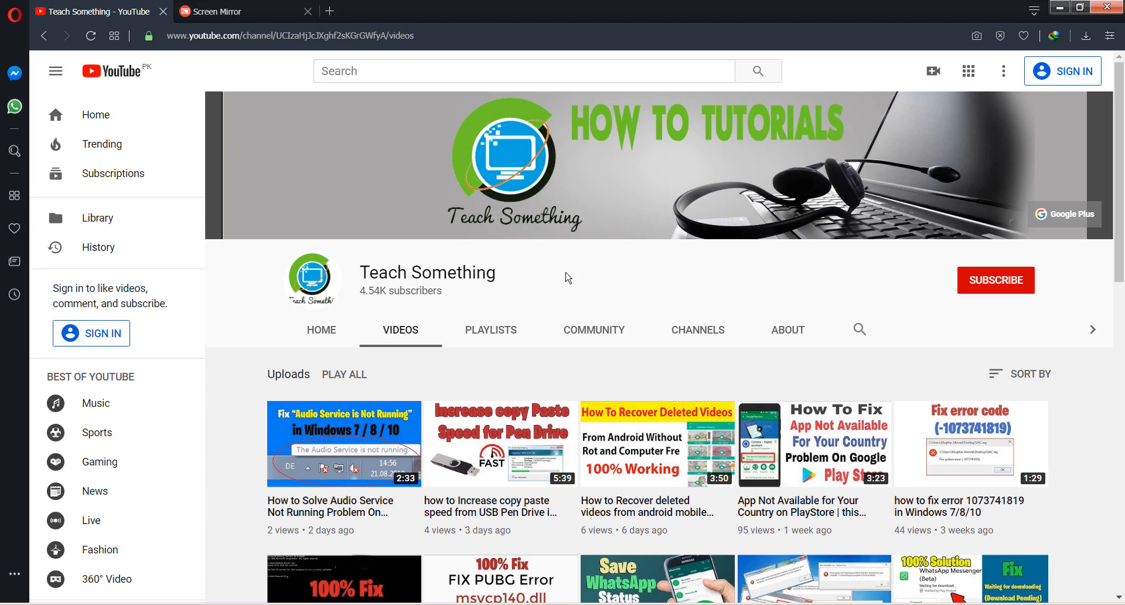
mouse_move(573, 275)
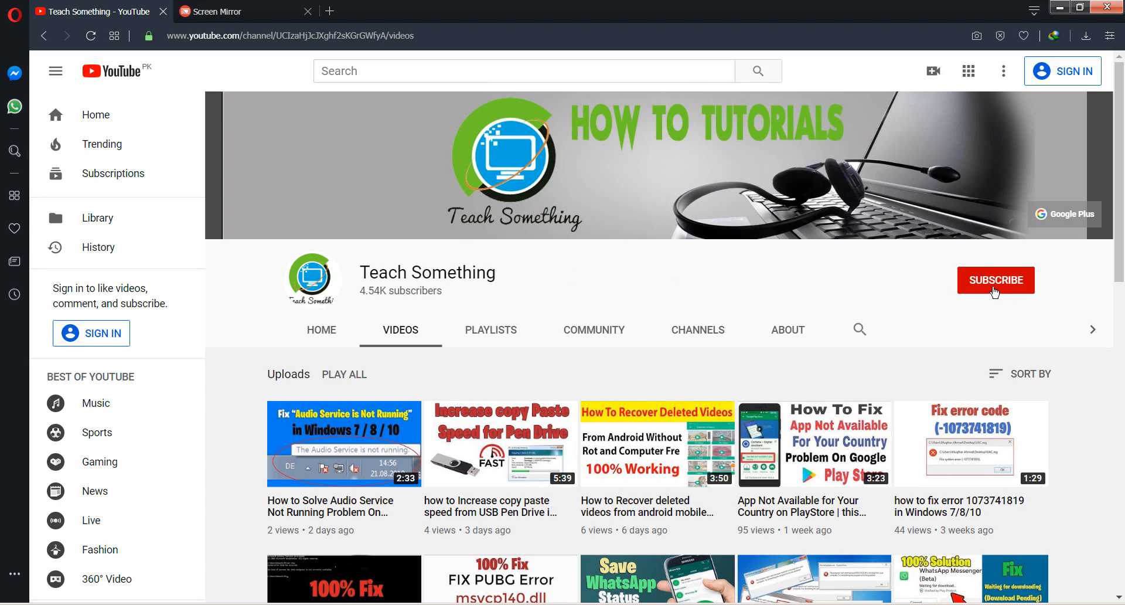
mouse_move(603, 280)
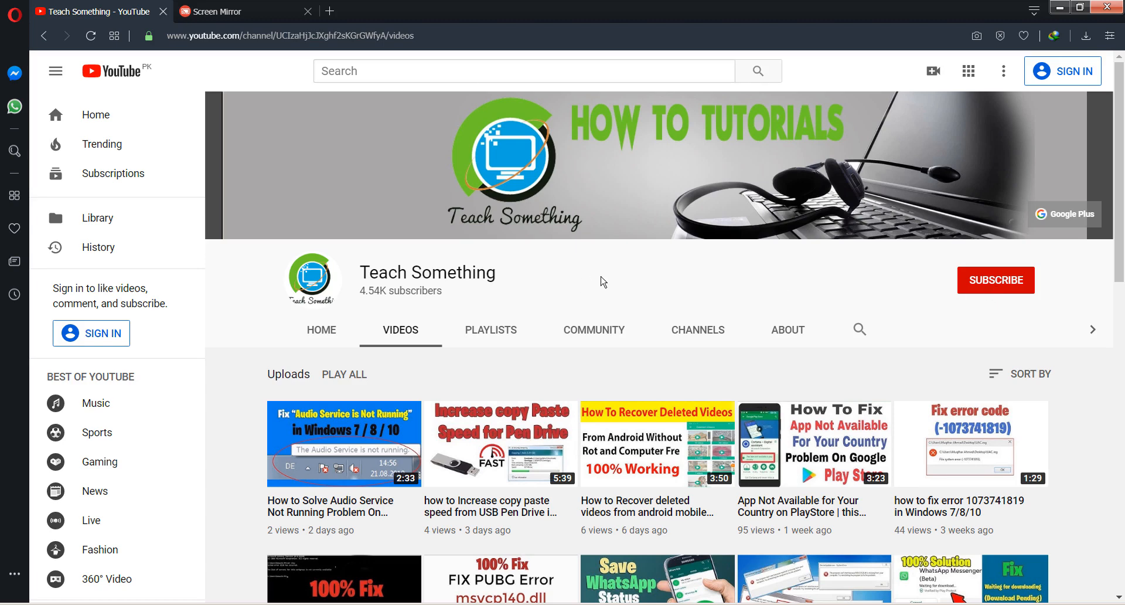
left_click(223, 11)
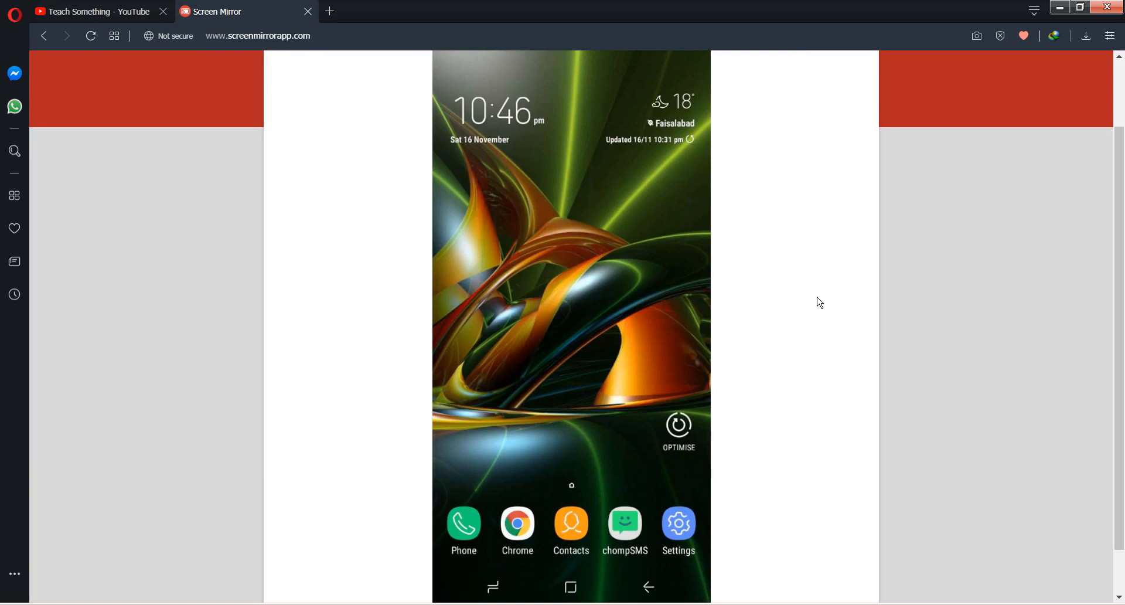
mouse_move(681, 532)
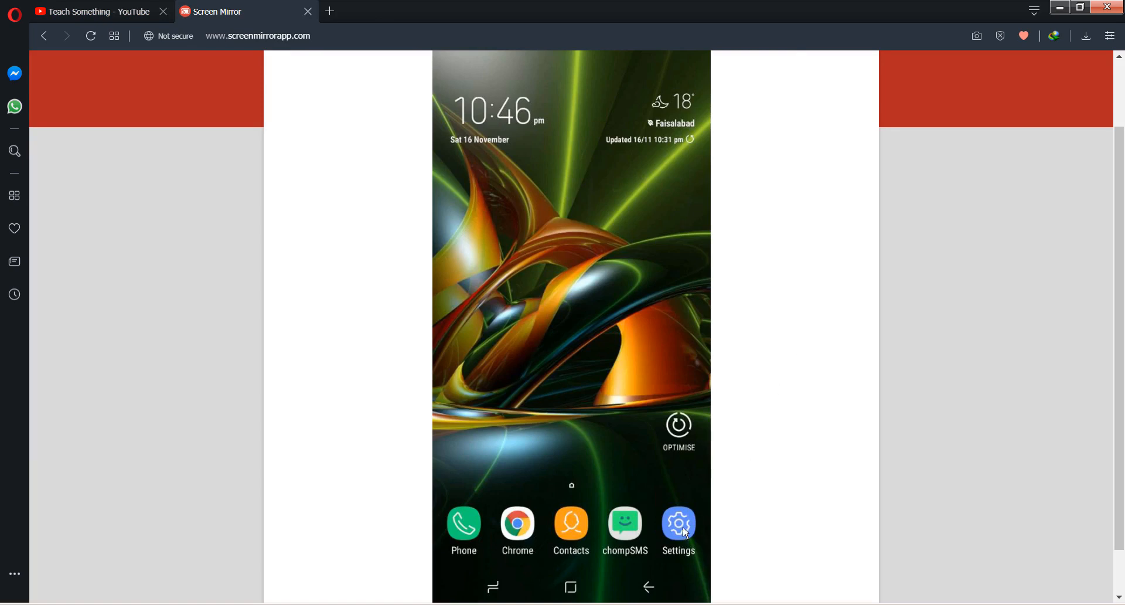
mouse_move(818, 408)
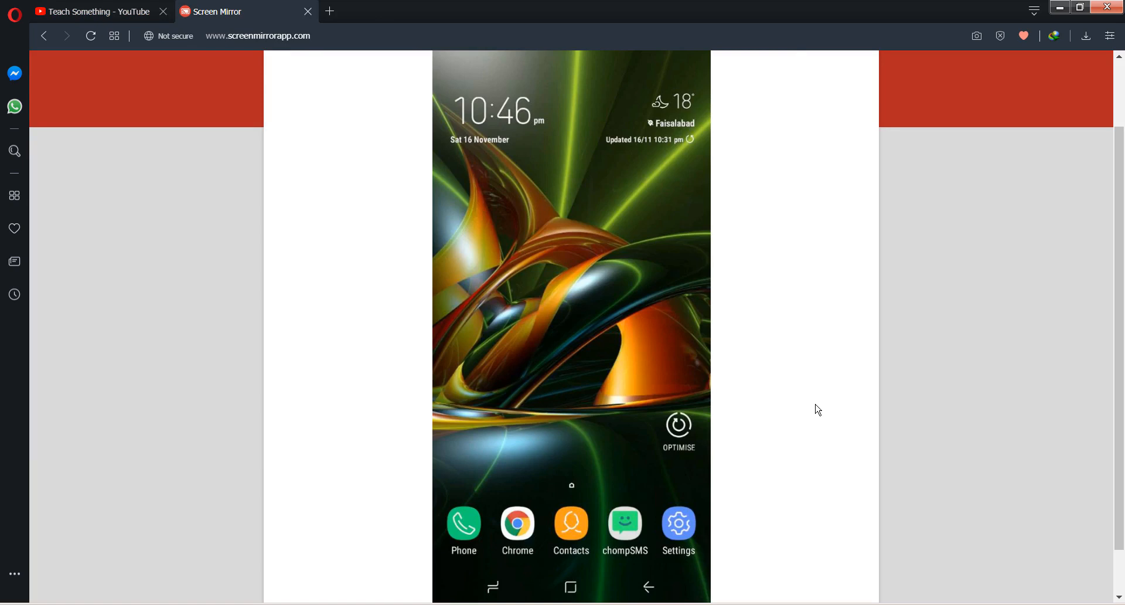
left_click(677, 523)
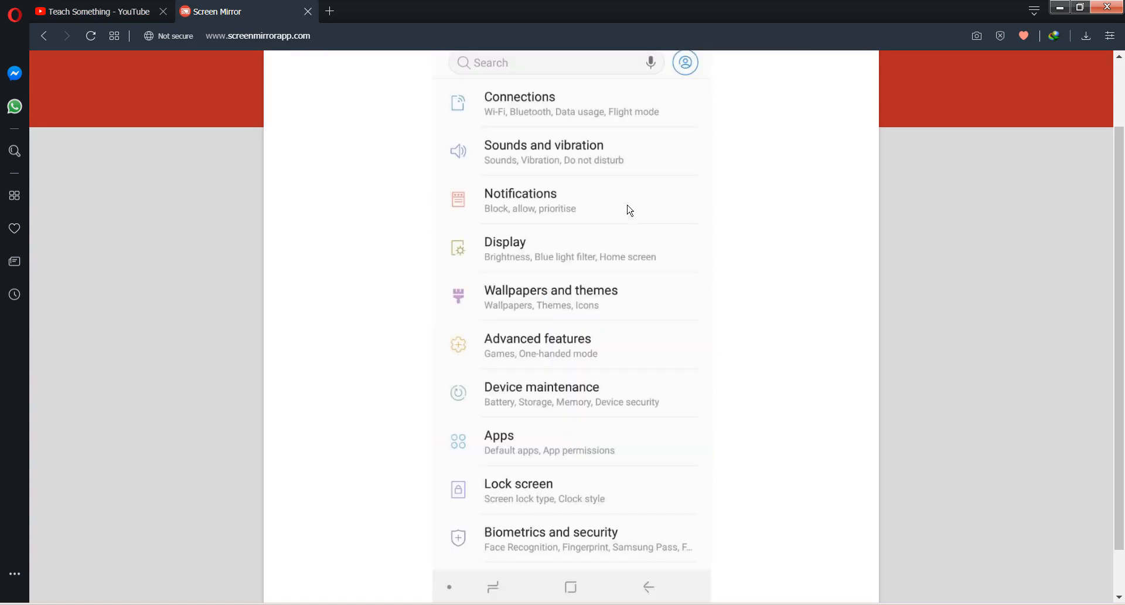
mouse_move(758, 324)
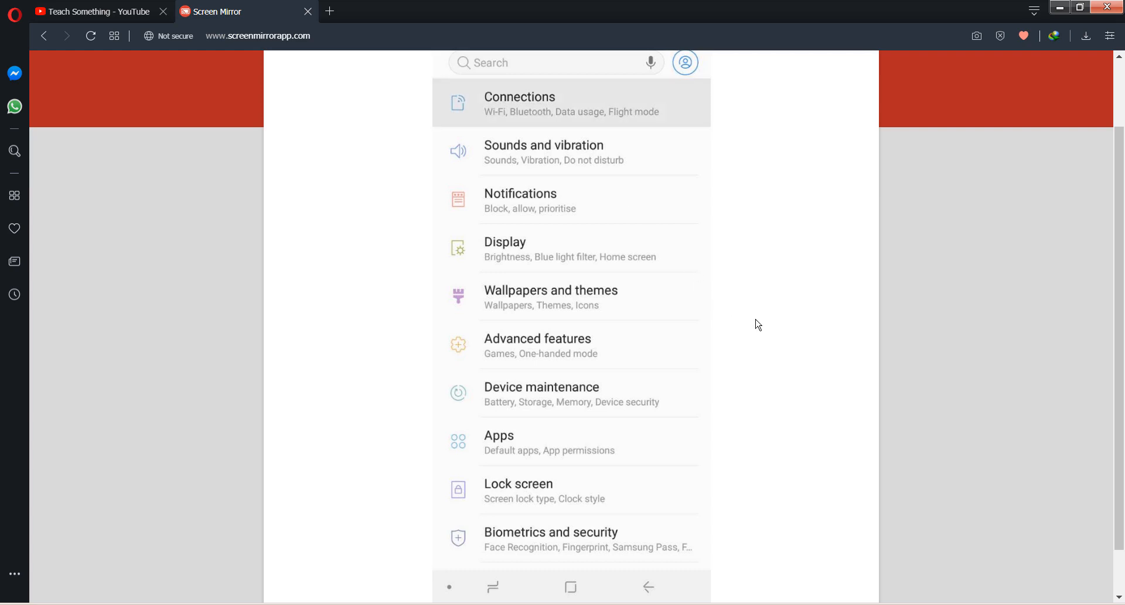
Navigate through Connections to Wi-Fi and select the connected Advocate network
left_click(520, 102)
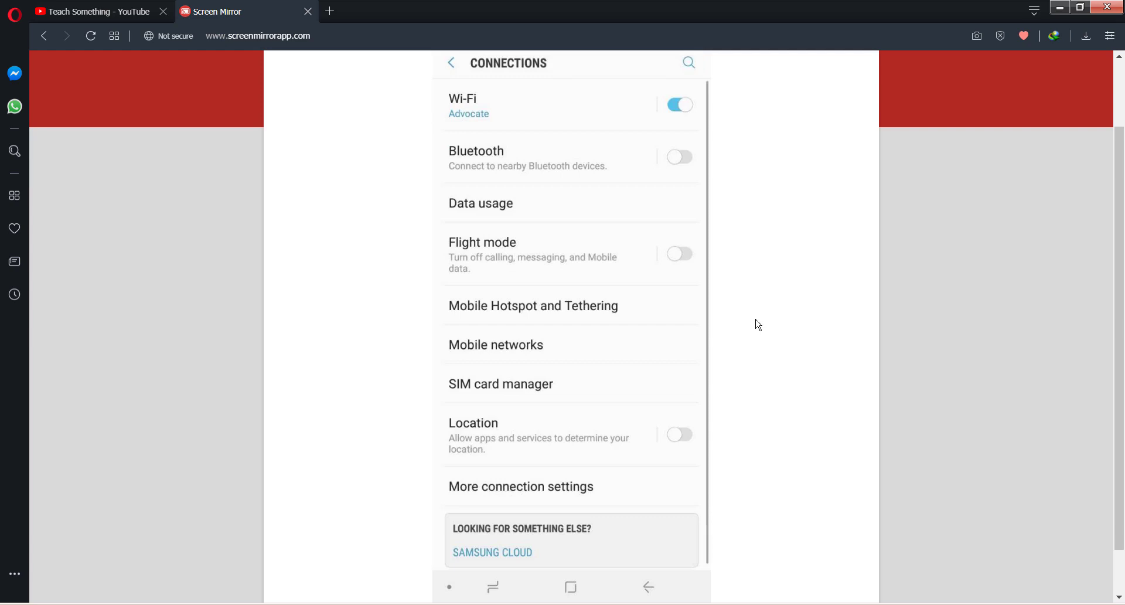
left_click(464, 104)
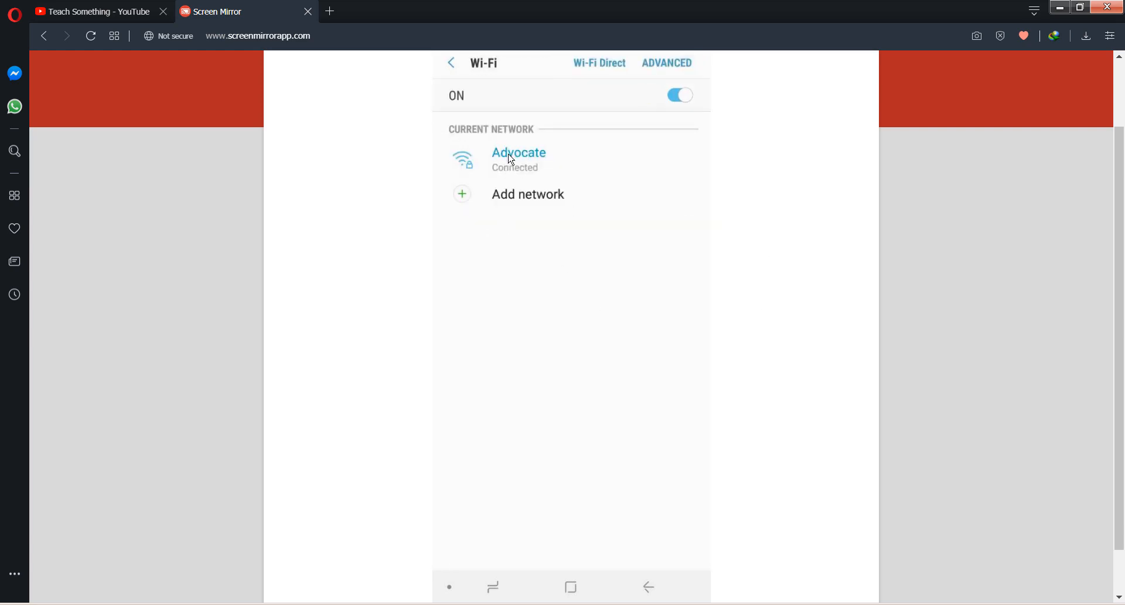
mouse_move(578, 247)
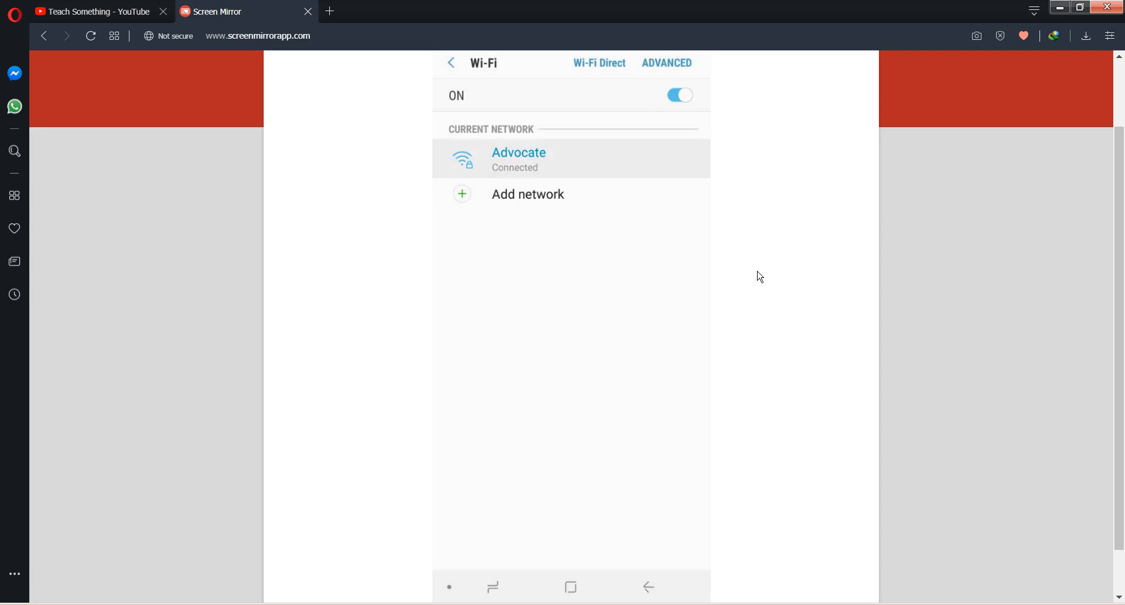
left_click(518, 157)
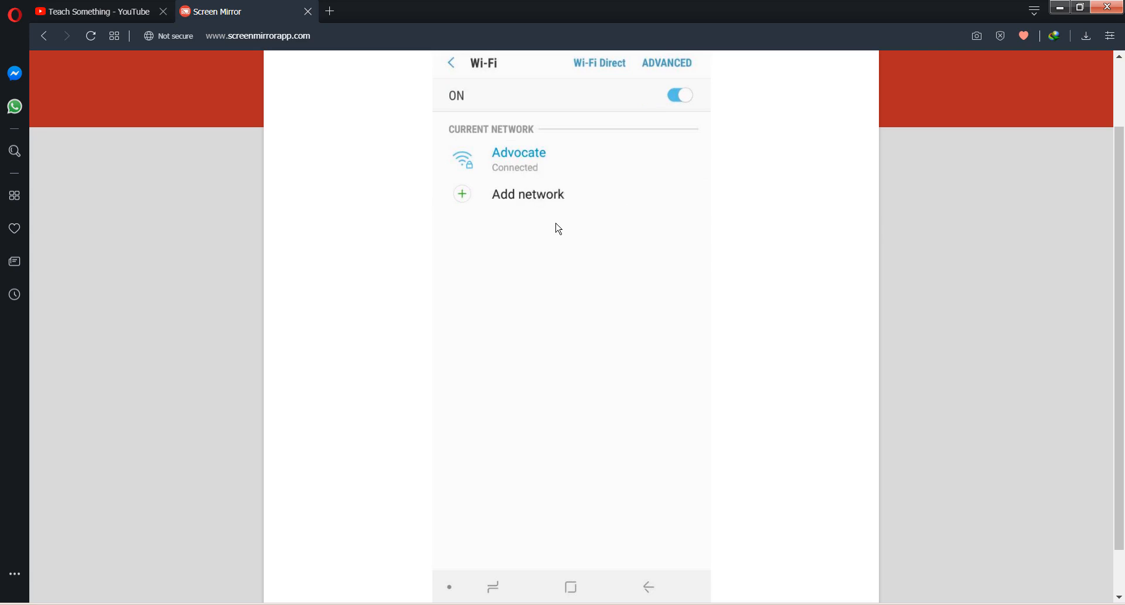
Show the Advocate network's advanced options and switch its IP settings from DHCP to Static
left_click(518, 152)
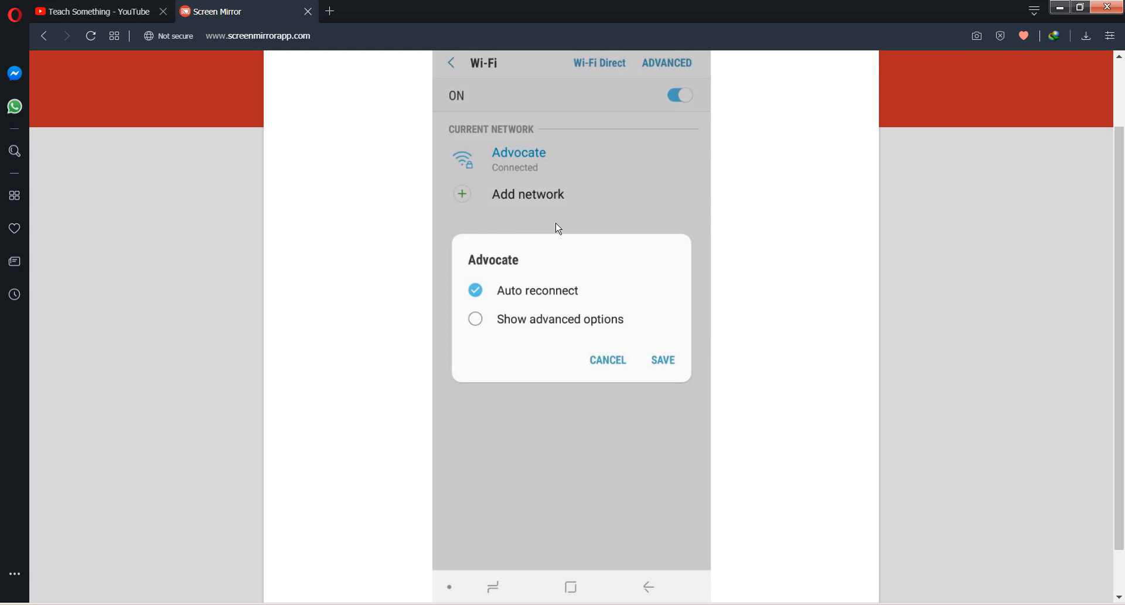
left_click(475, 319)
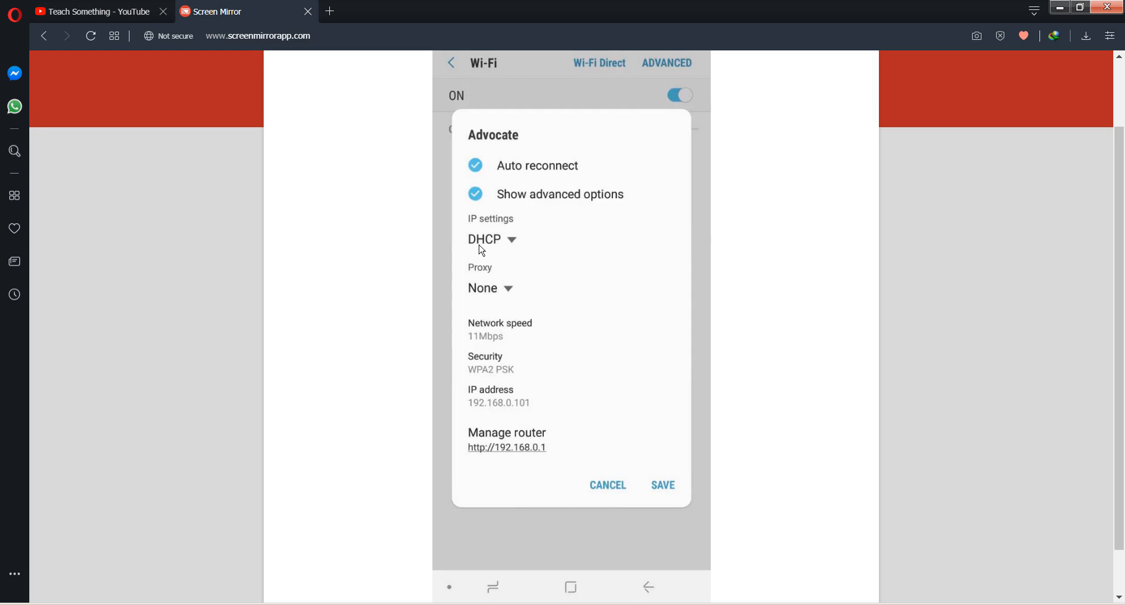
left_click(483, 239)
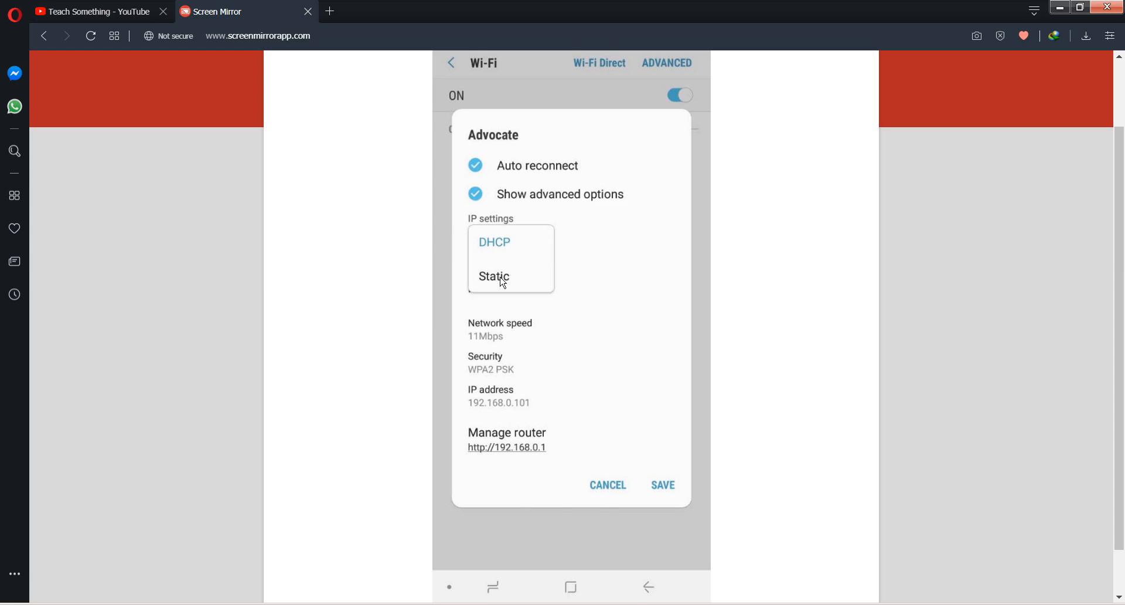
left_click(492, 275)
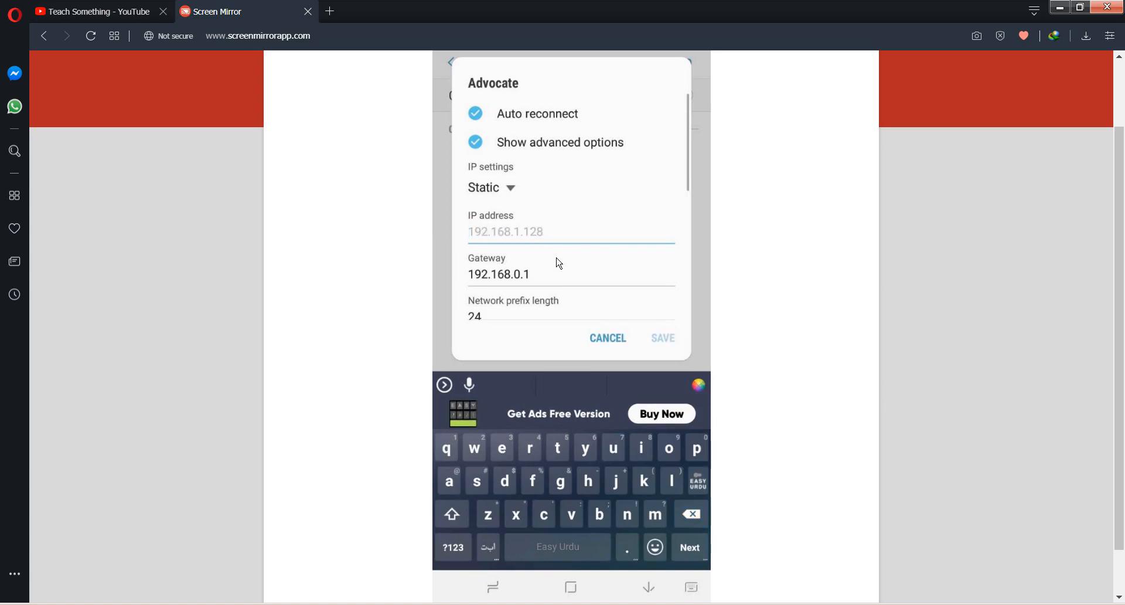
Enter the static IP address 192.168.0.101 and scroll down to the emptied DNS 1 field
type("192.1")
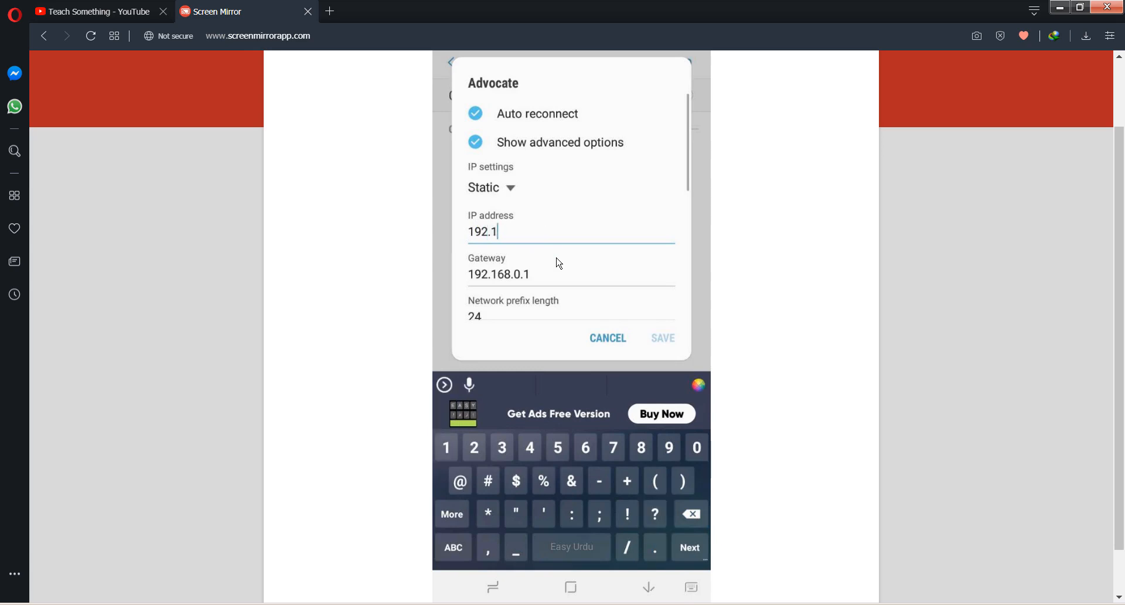
type("68.0.101")
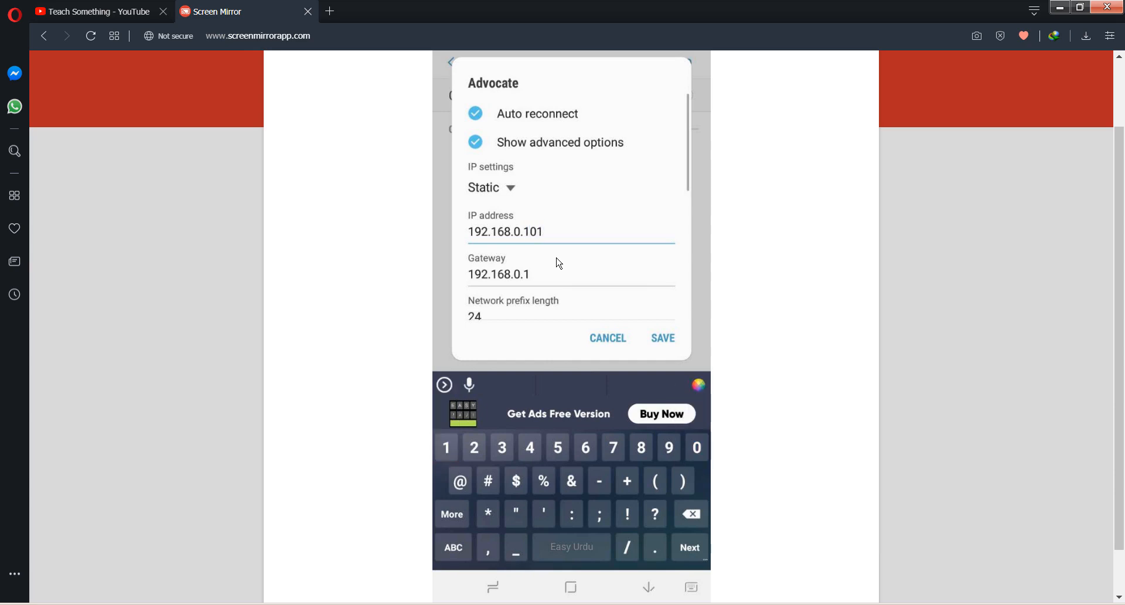
scroll("down", 3)
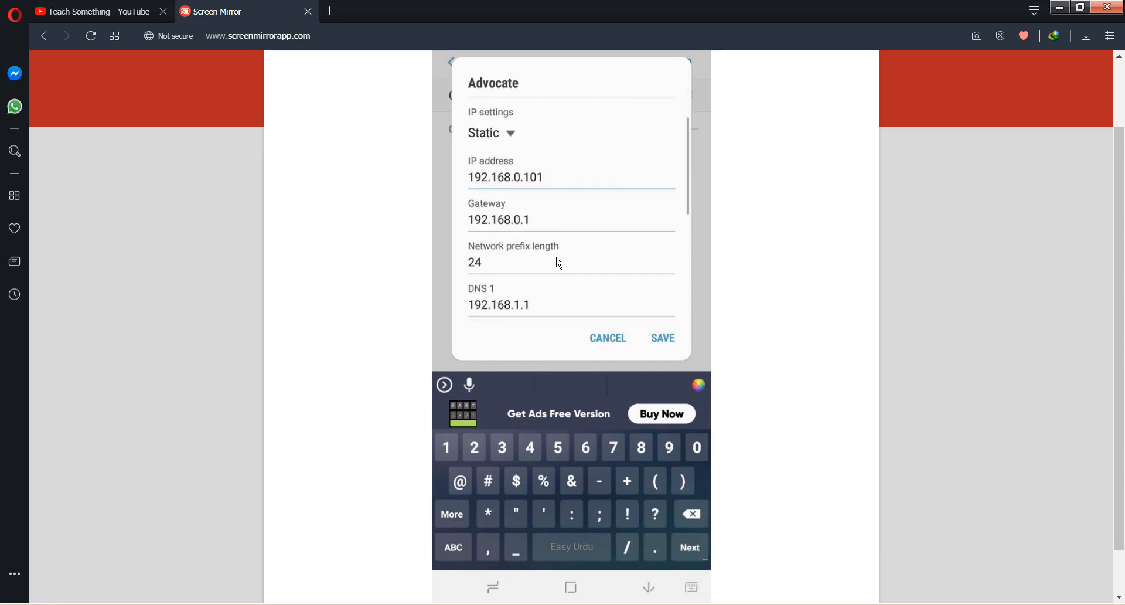
scroll("down", 3)
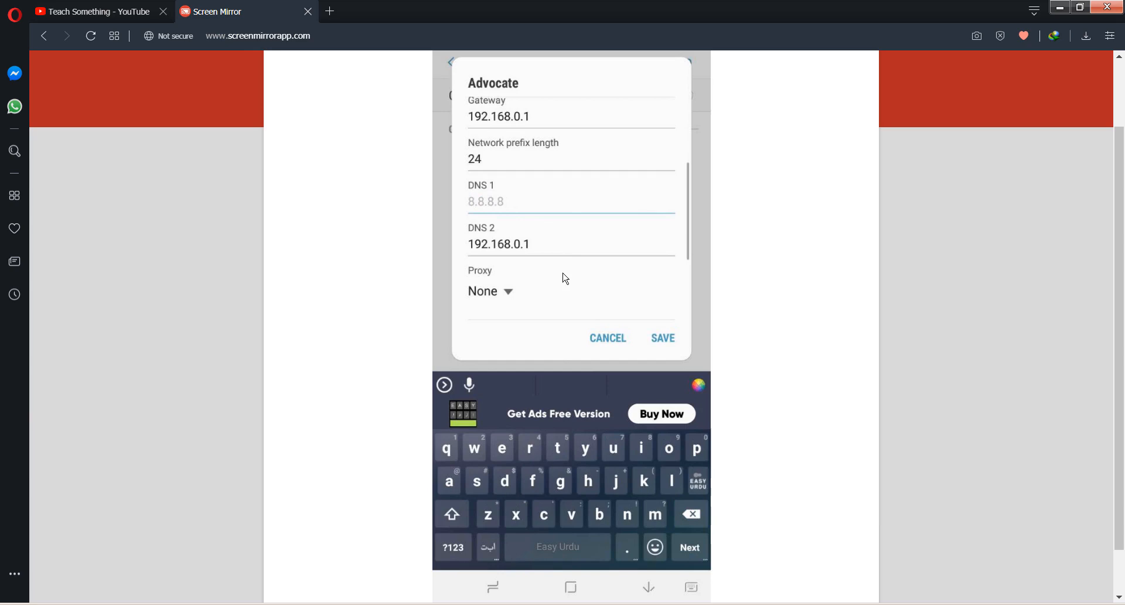
Set DNS 1 to 8.8.8.8 and DNS 2 to 8.8.4.4, then save the network settings
left_click(452, 513)
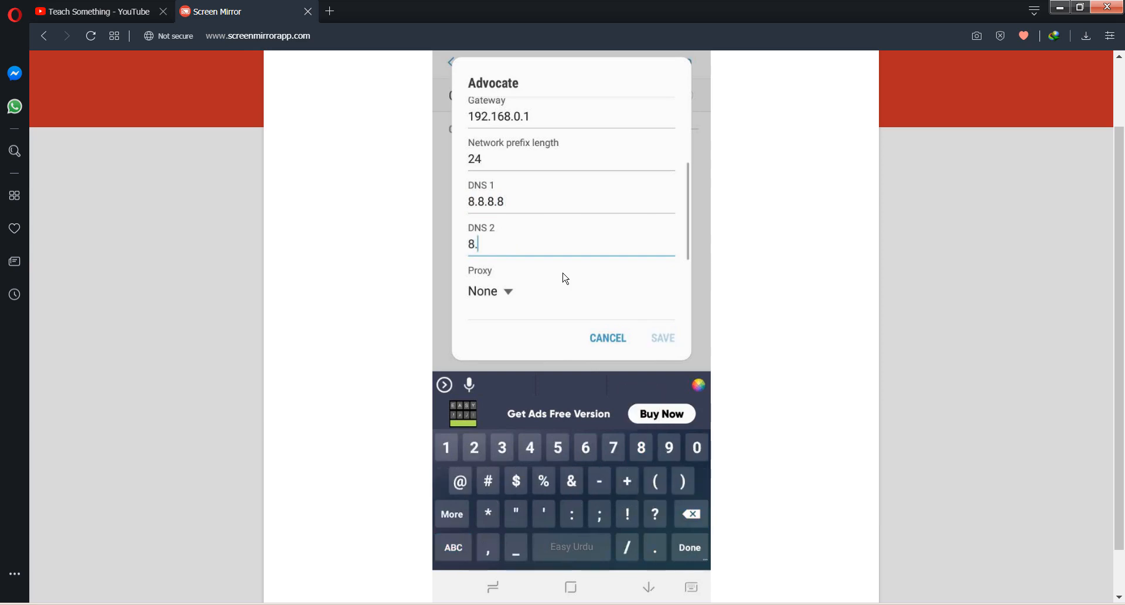
type("8.4.4")
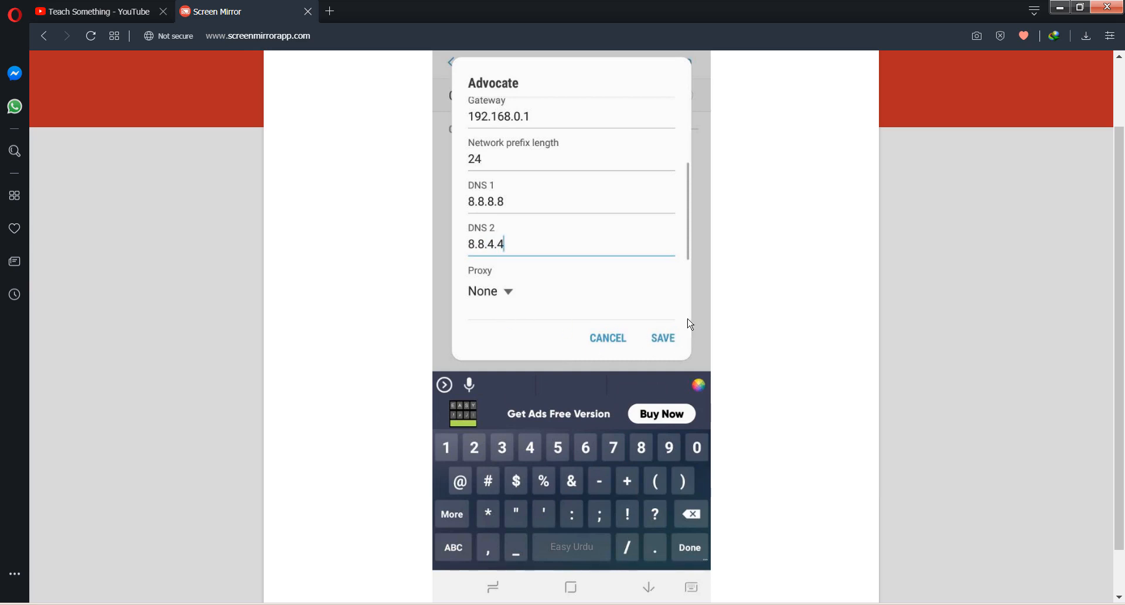
mouse_move(607, 308)
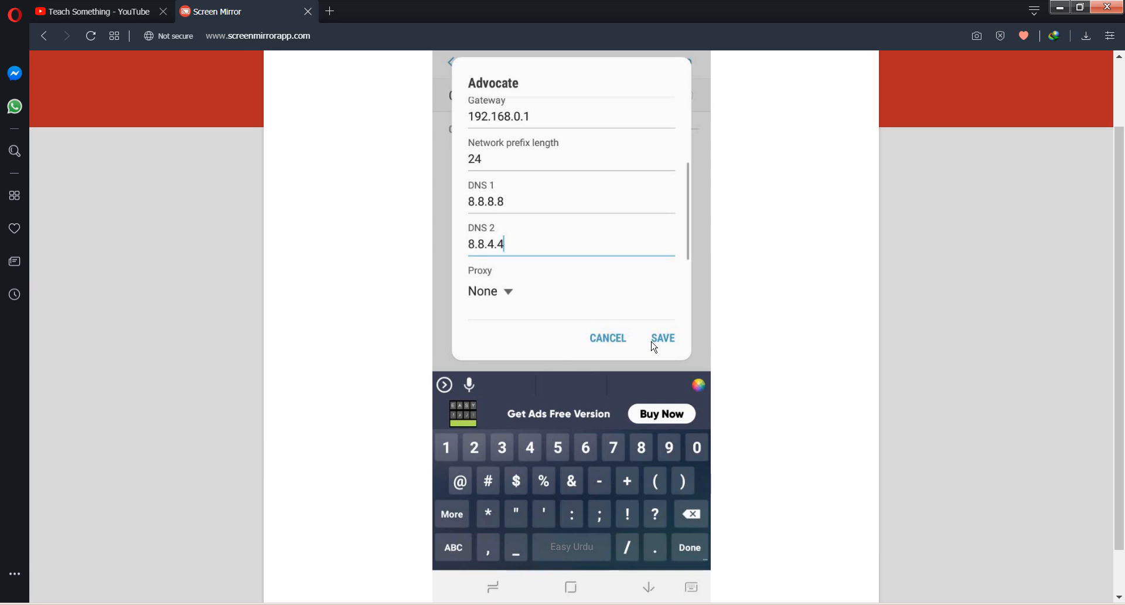
mouse_move(675, 349)
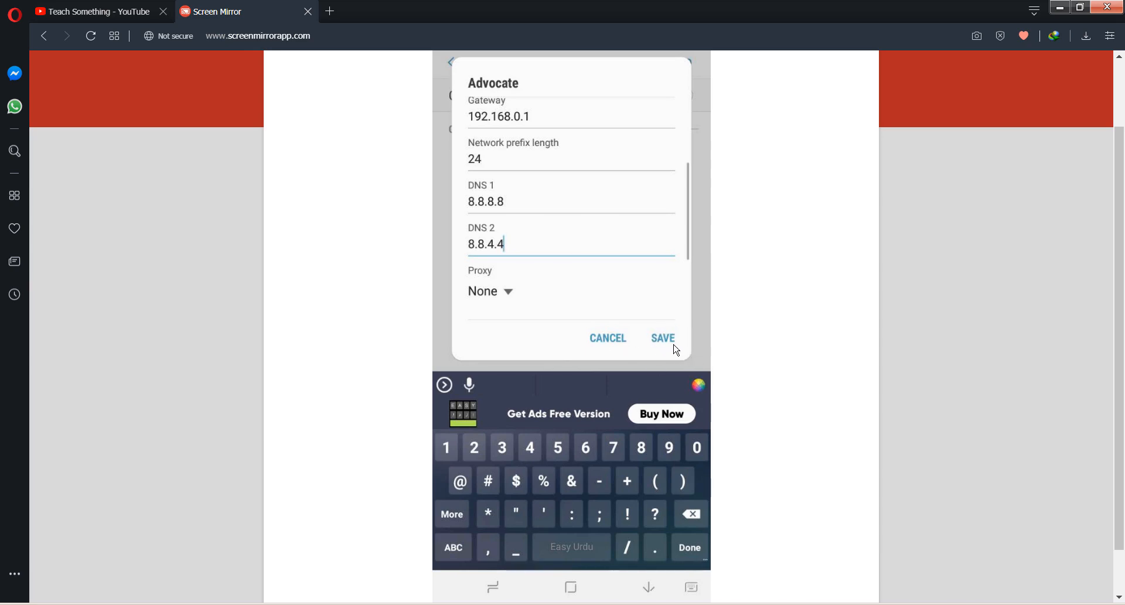
mouse_move(740, 326)
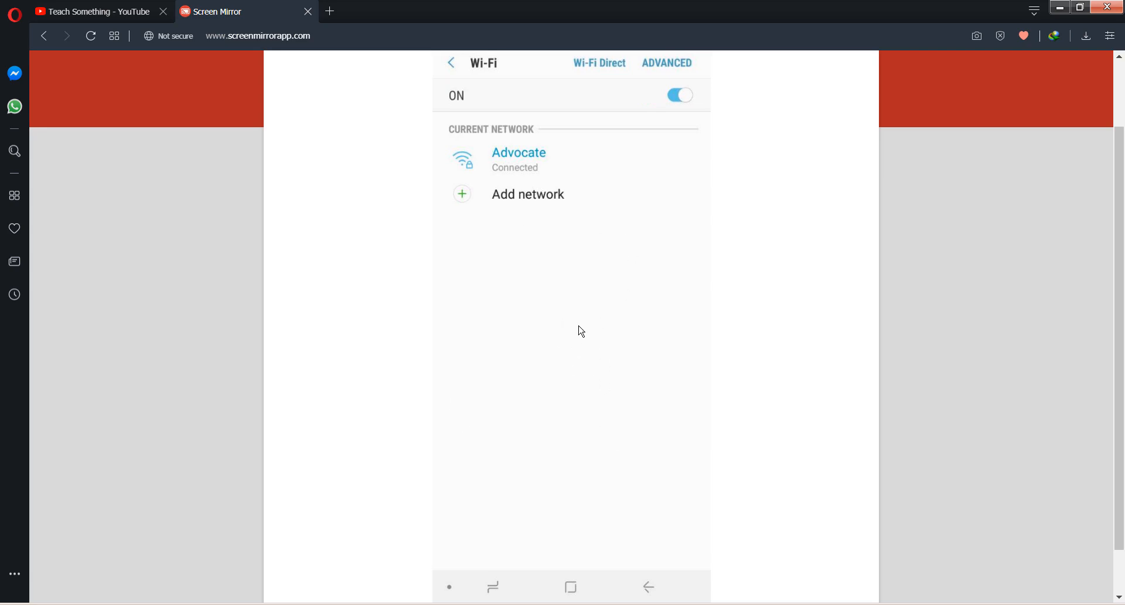
mouse_move(550, 294)
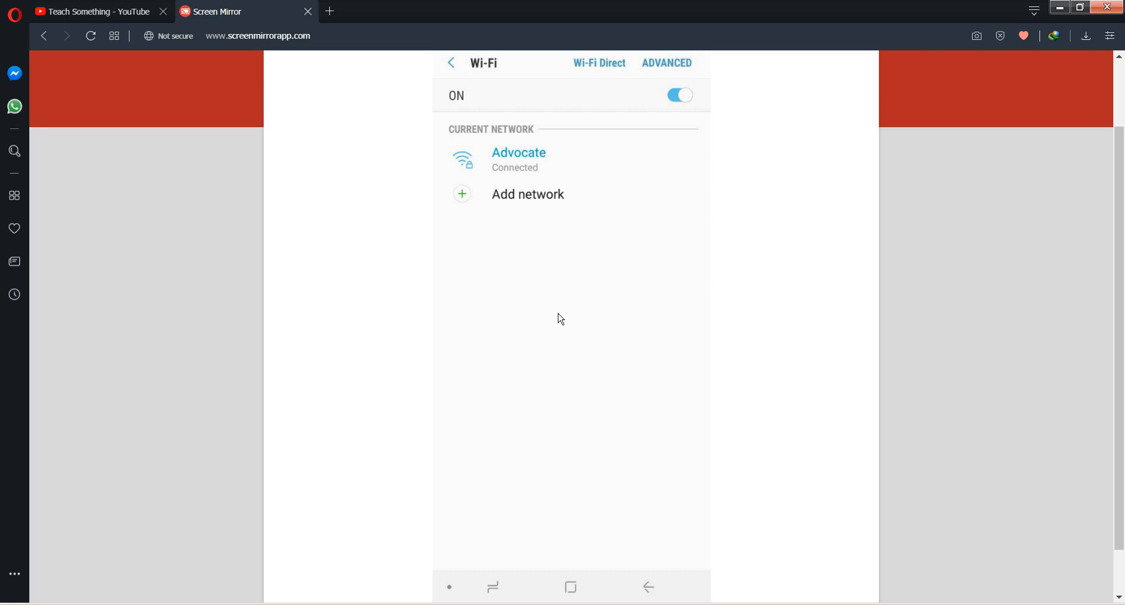
left_click(450, 64)
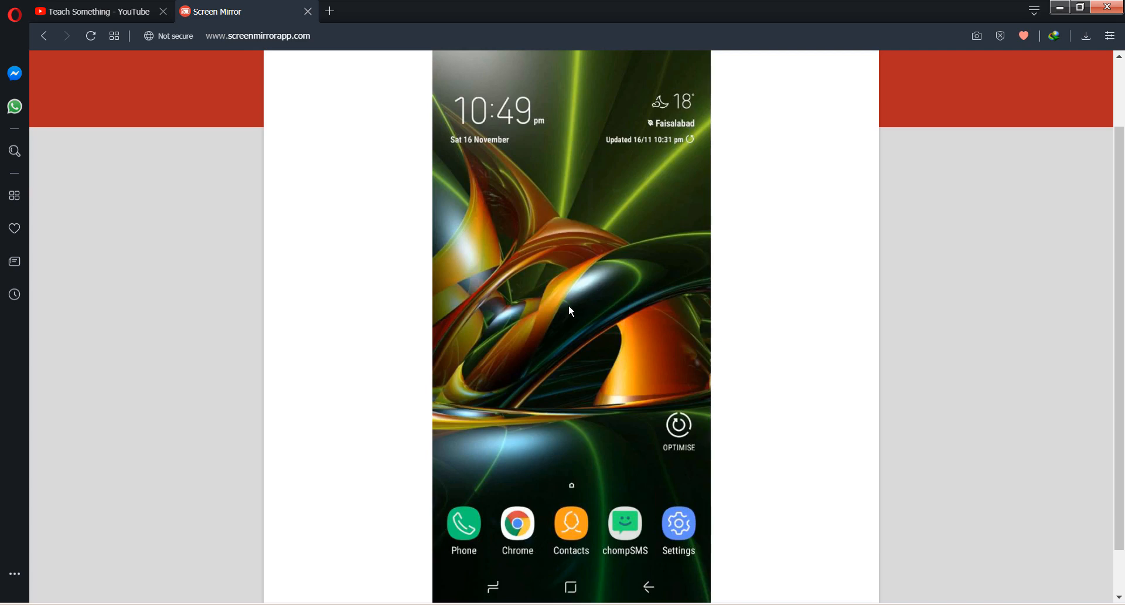
Navigate from the home screen through Settings and Connections back to the Wi-Fi list
left_click(678, 522)
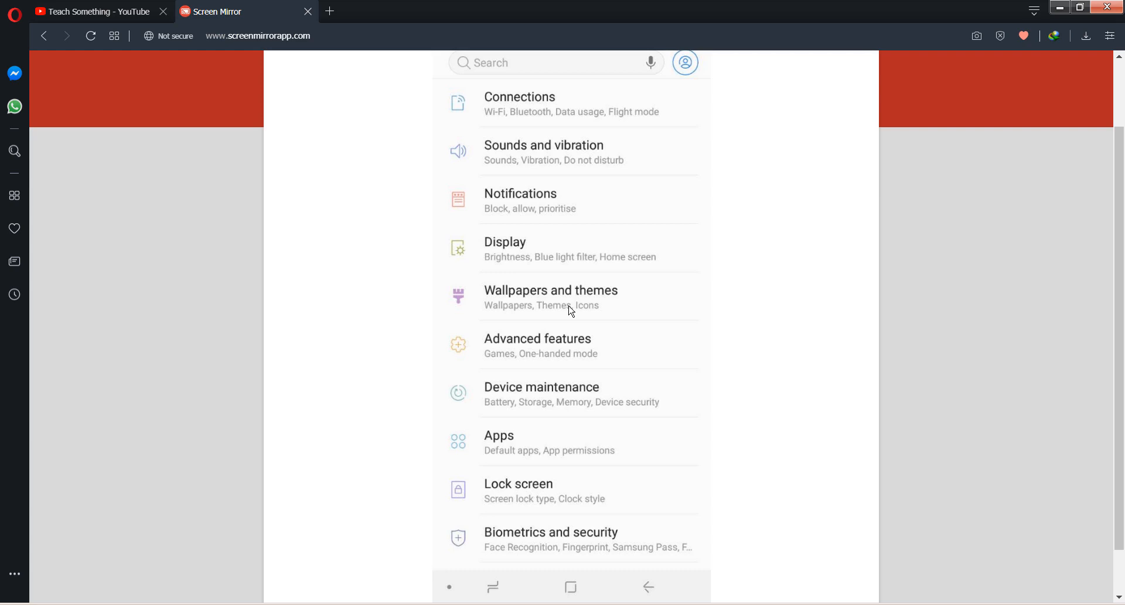
mouse_move(566, 106)
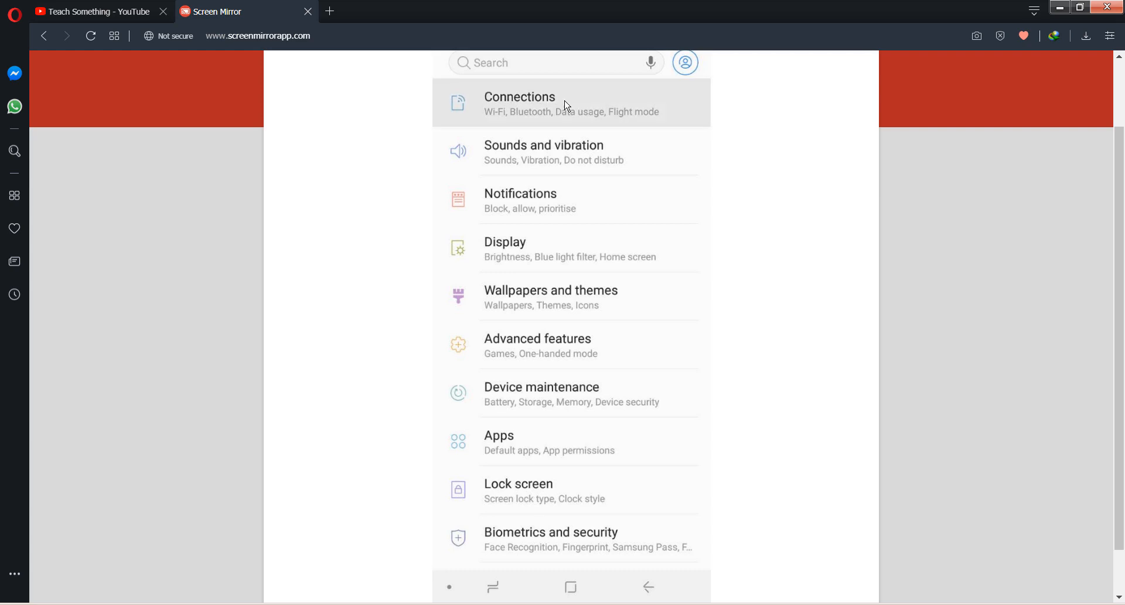
left_click(520, 102)
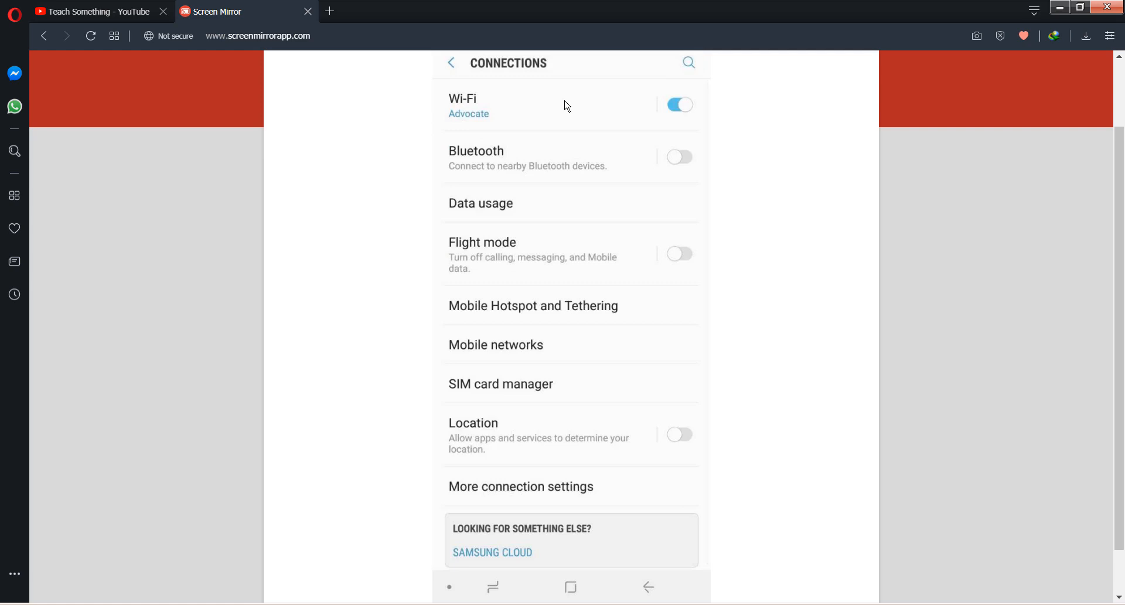
left_click(485, 106)
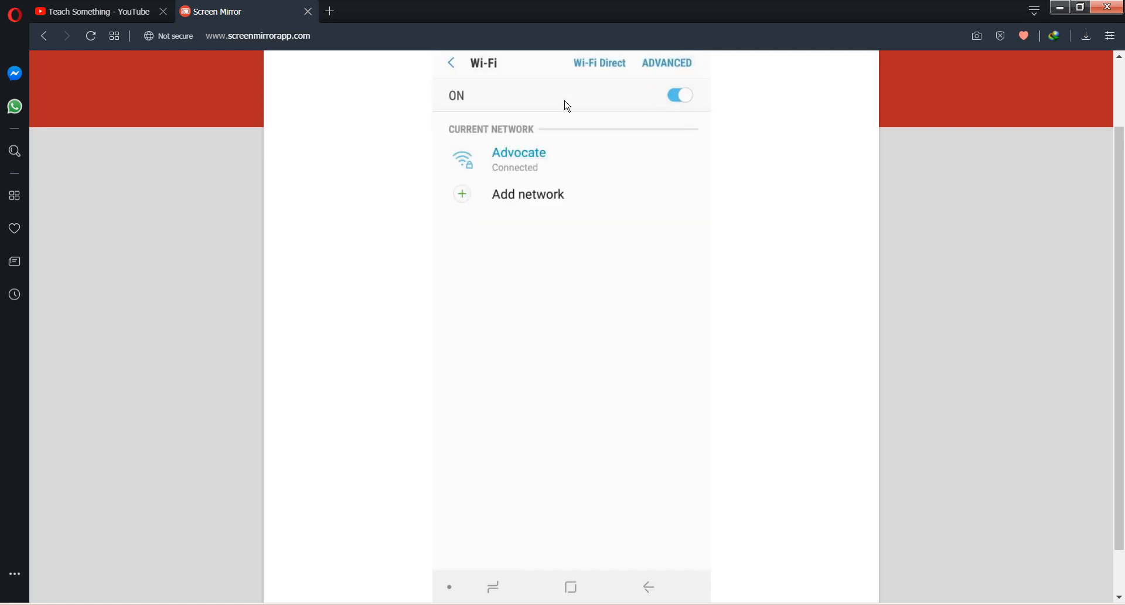
mouse_move(682, 70)
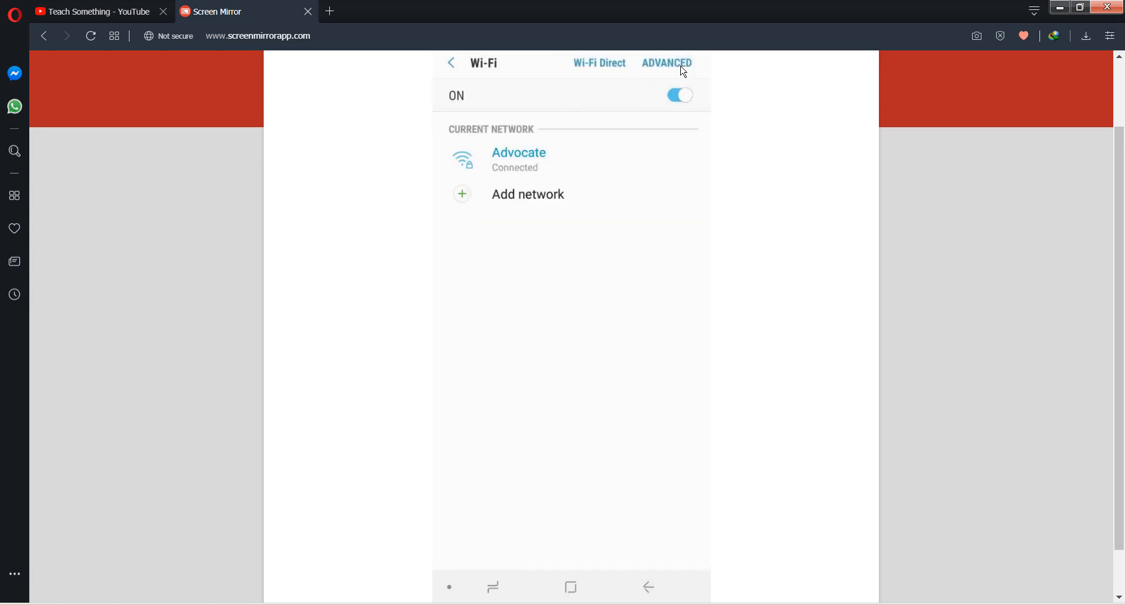
Expand the advanced Wi-Fi settings to show WPS push button, then return to the YouTube tab
left_click(666, 63)
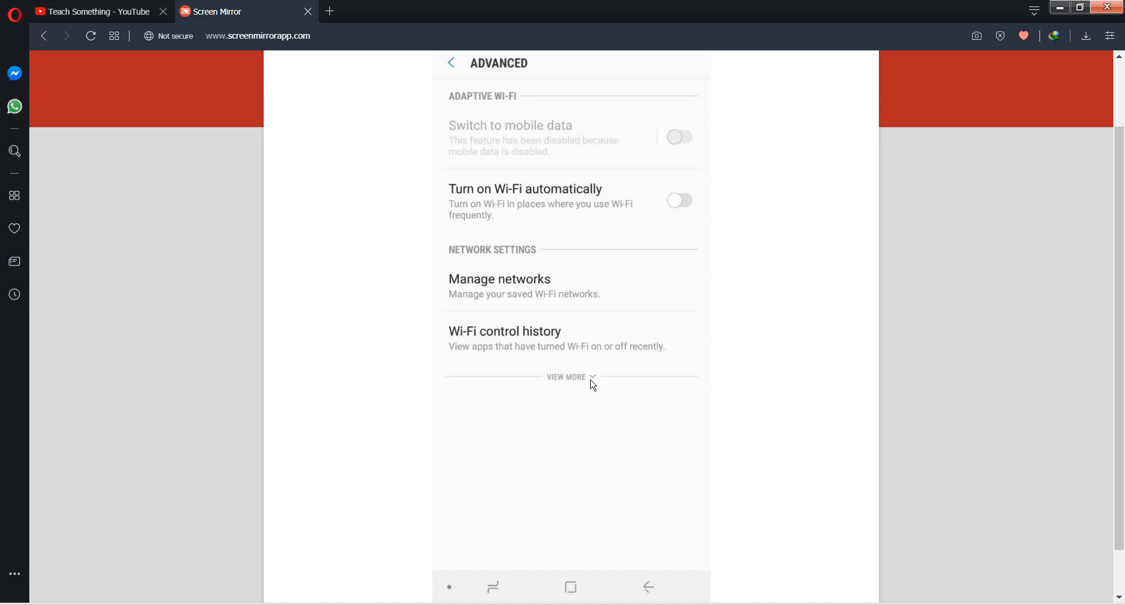
left_click(571, 376)
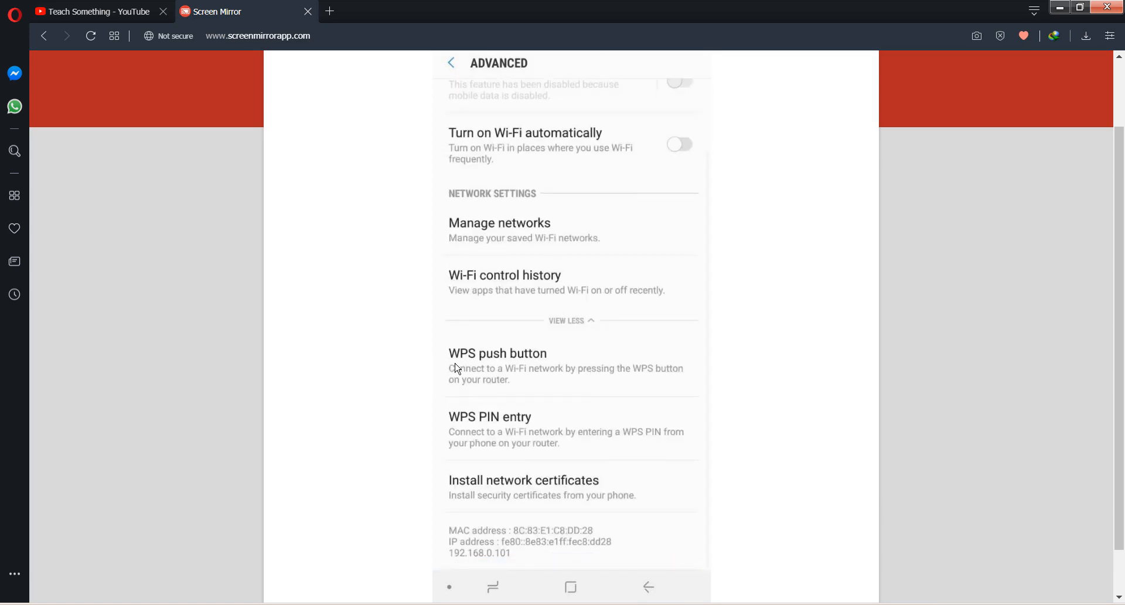
mouse_move(590, 365)
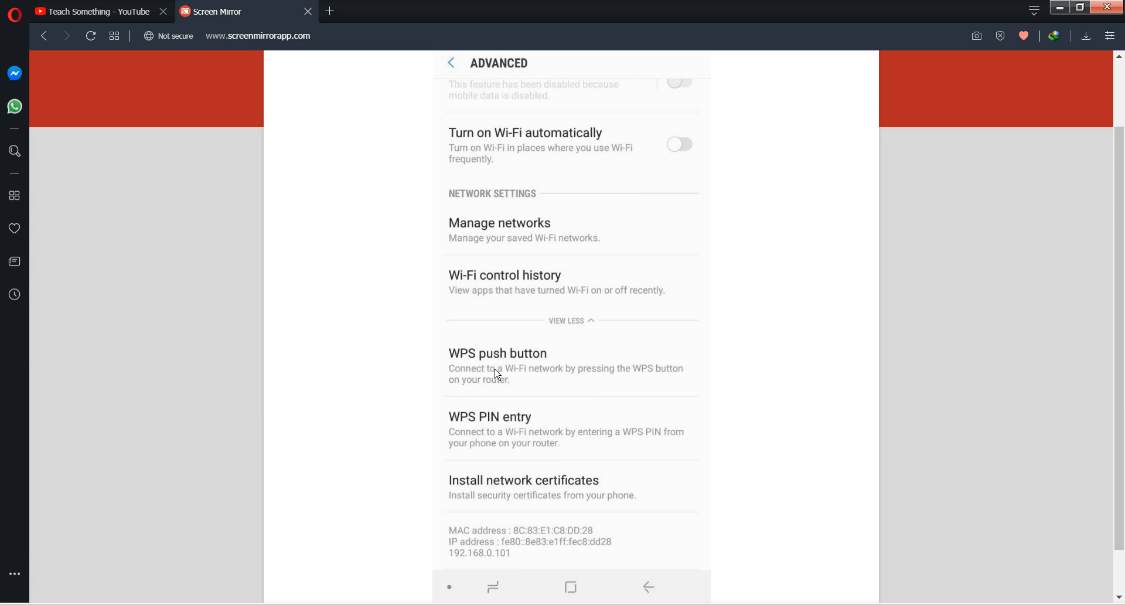
mouse_move(499, 367)
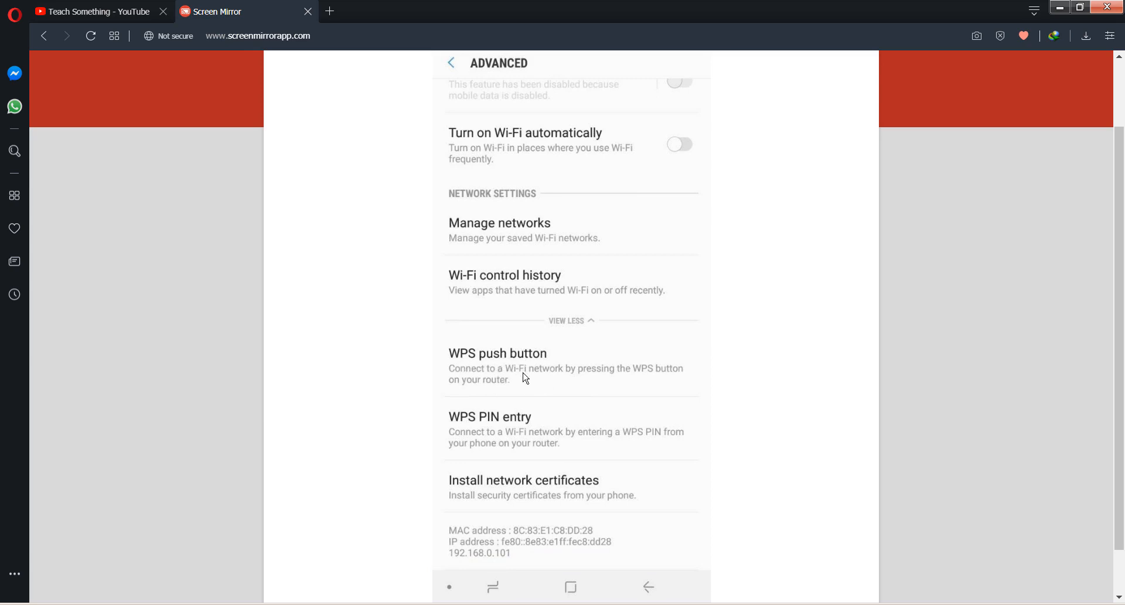
mouse_move(525, 380)
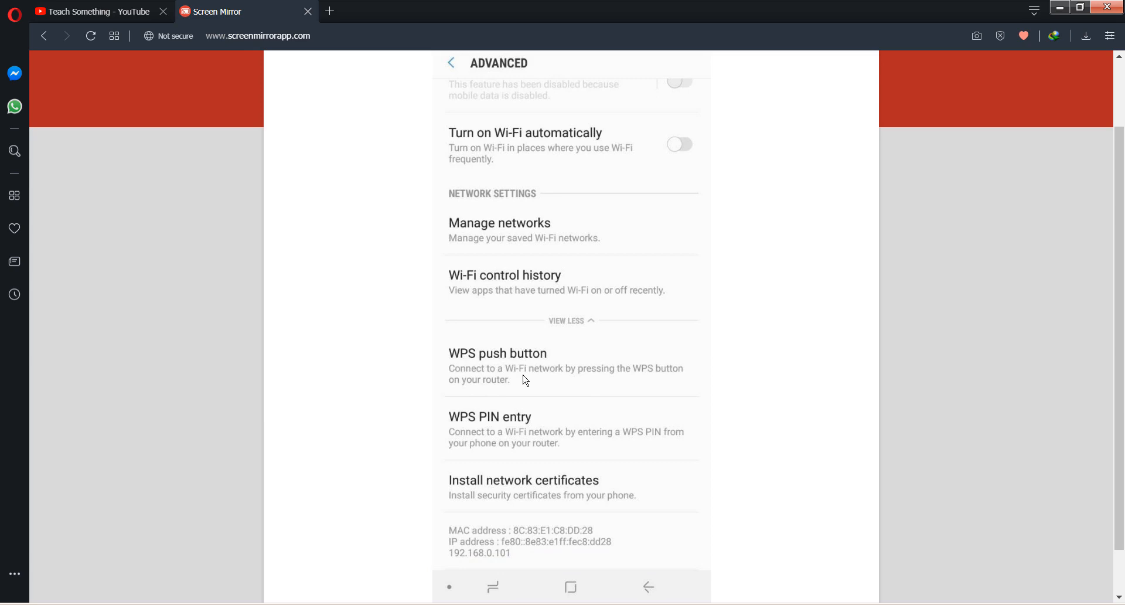
mouse_move(441, 394)
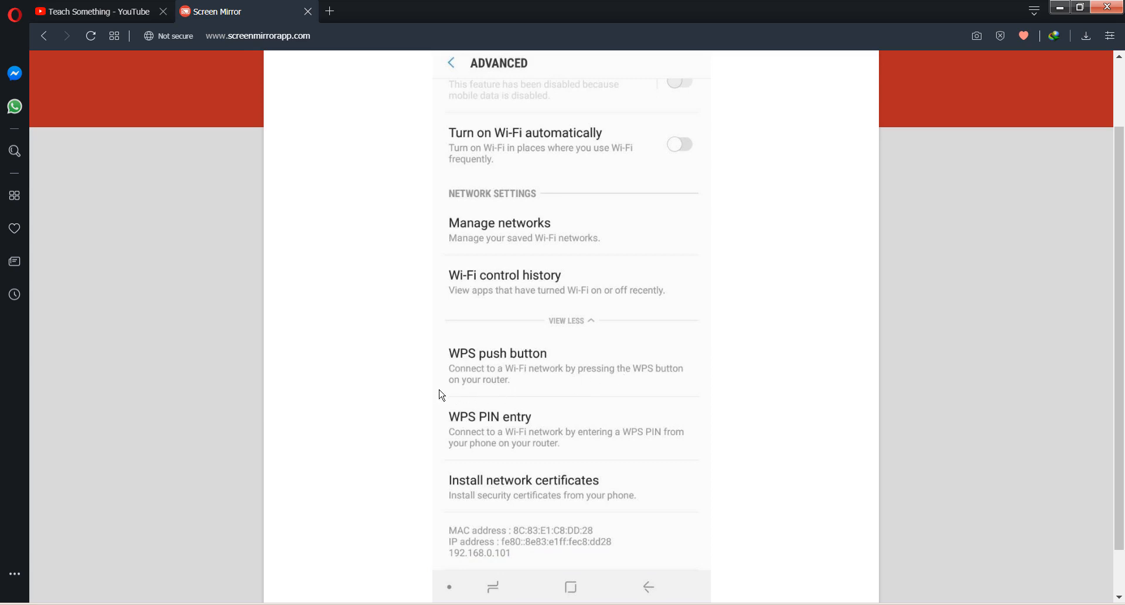
mouse_move(510, 385)
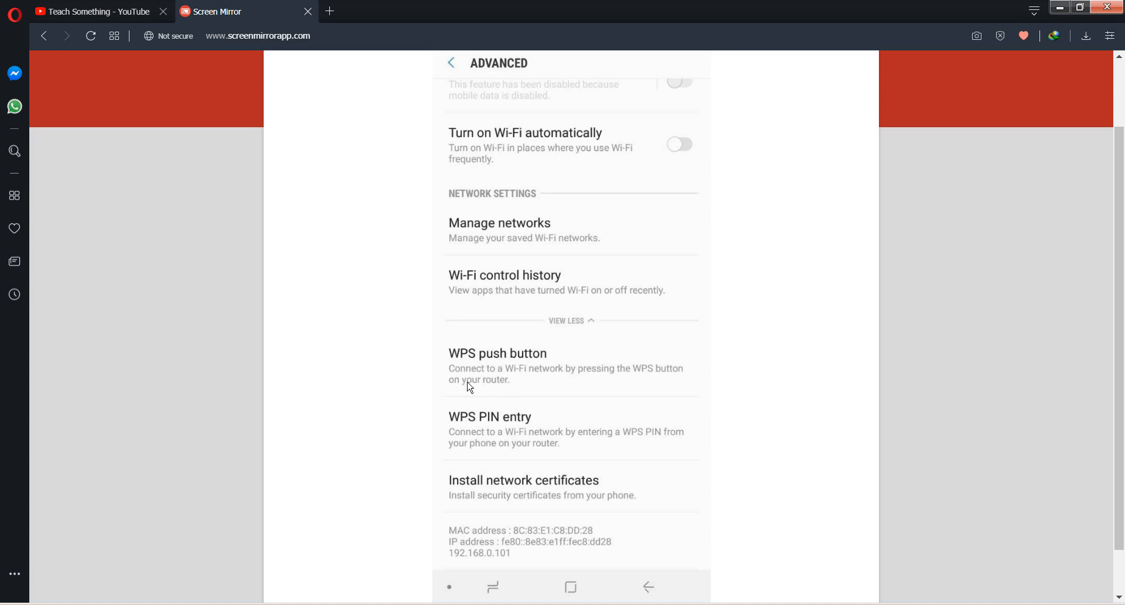
mouse_move(508, 379)
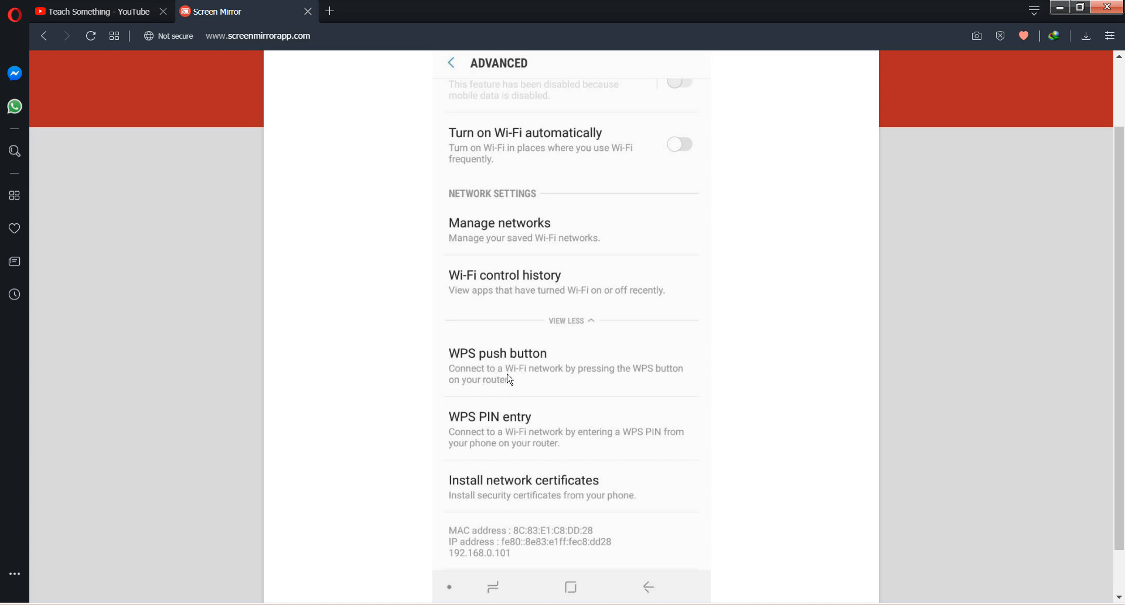
mouse_move(493, 387)
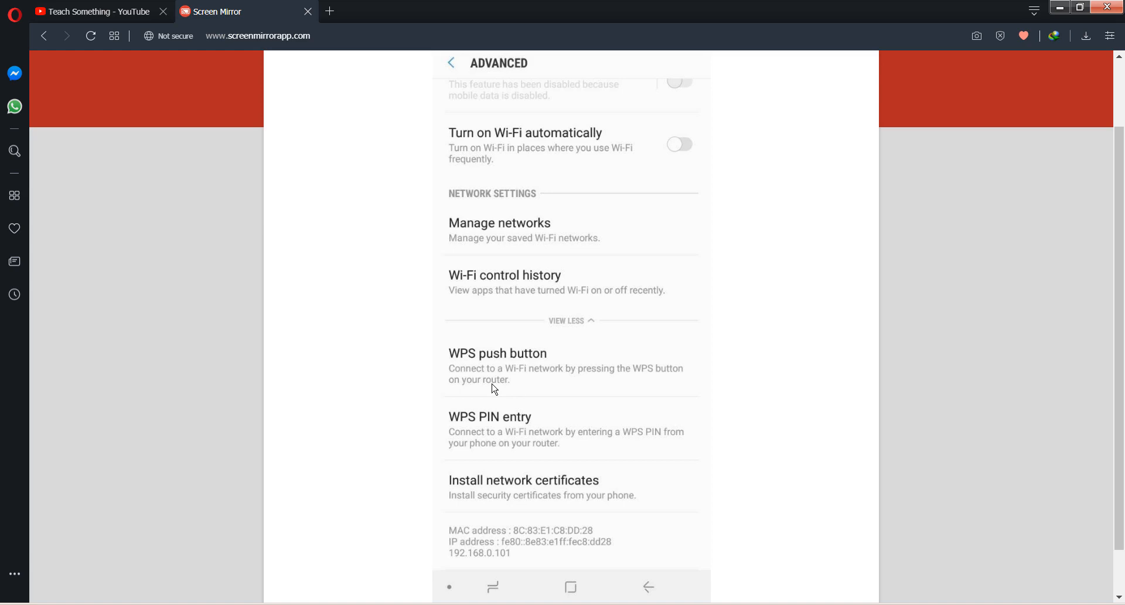
mouse_move(543, 371)
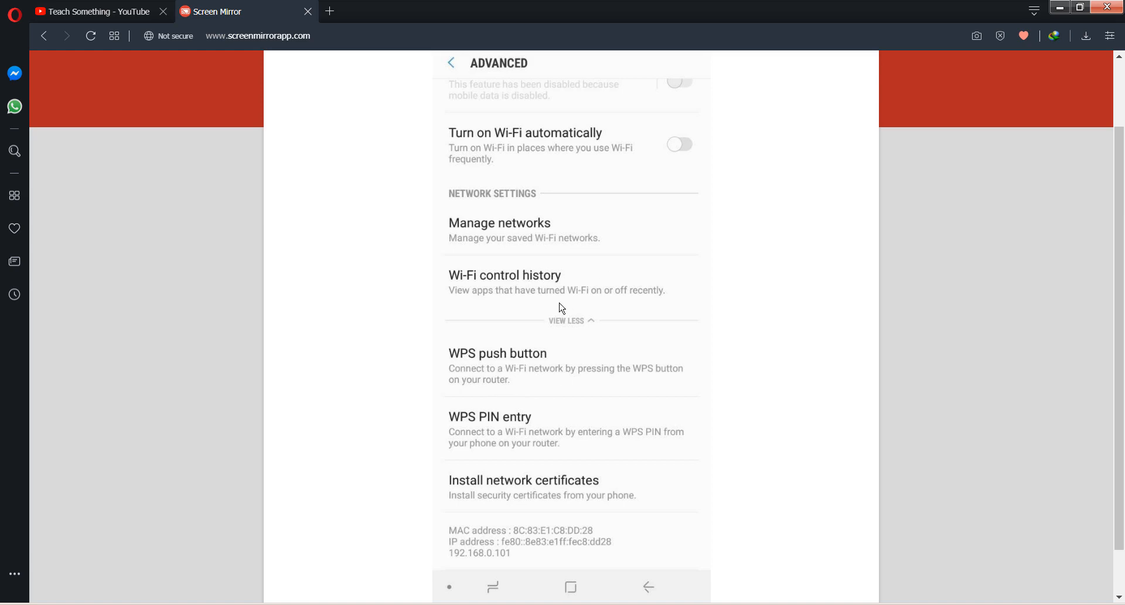
mouse_move(512, 321)
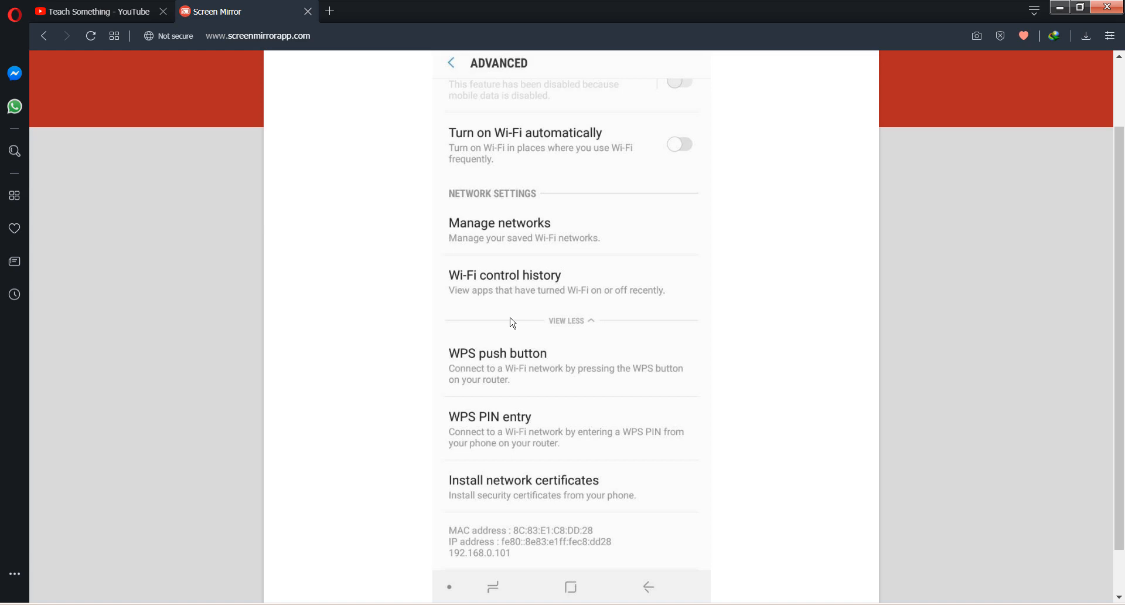
mouse_move(496, 369)
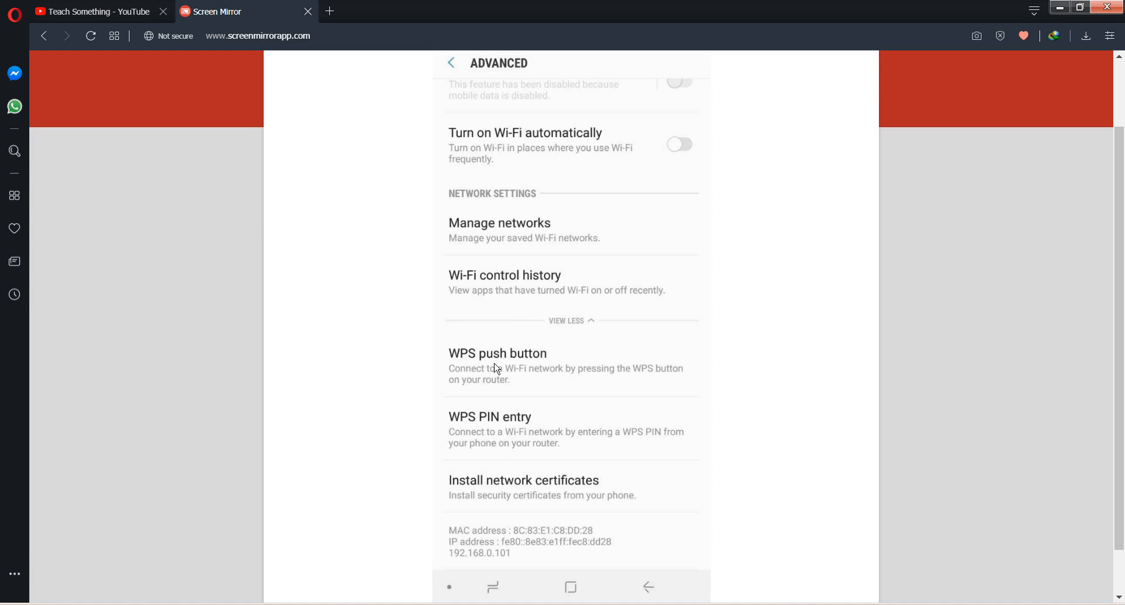
mouse_move(511, 363)
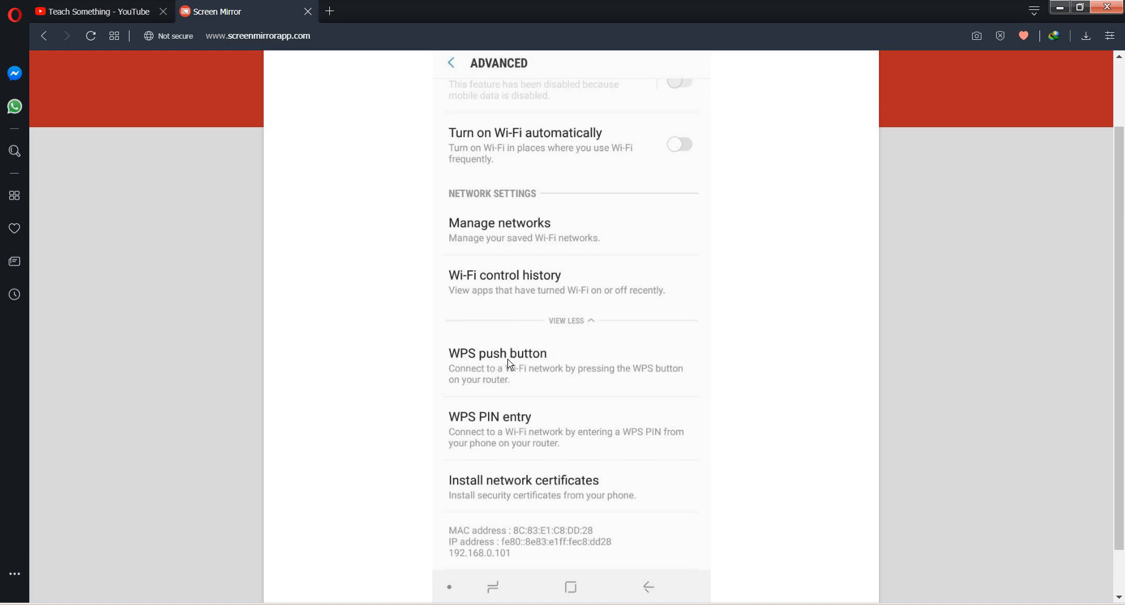
mouse_move(528, 395)
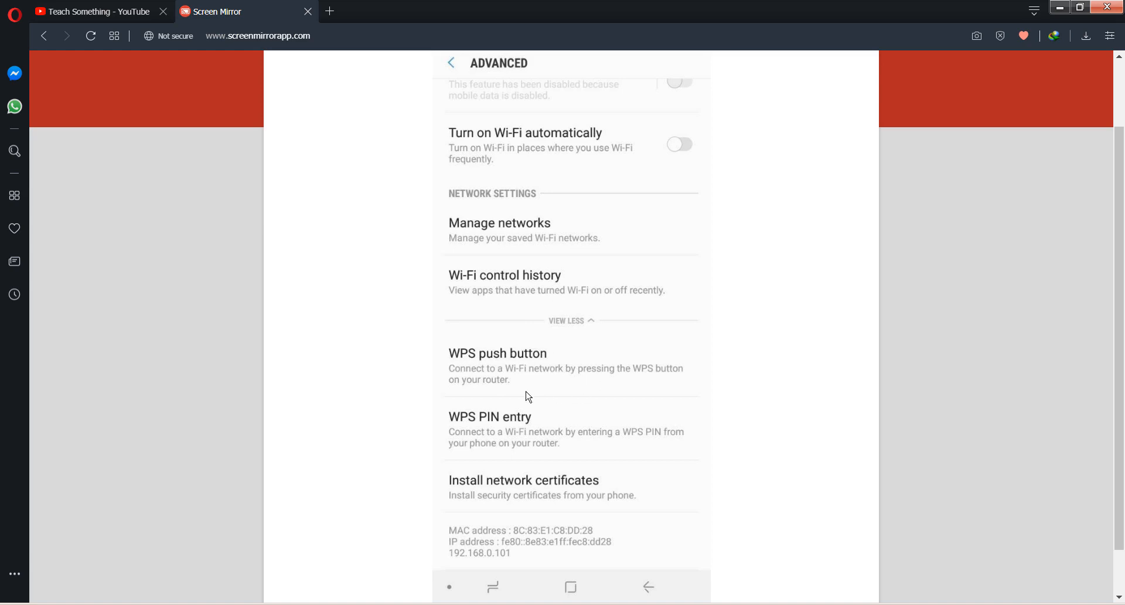
mouse_move(537, 376)
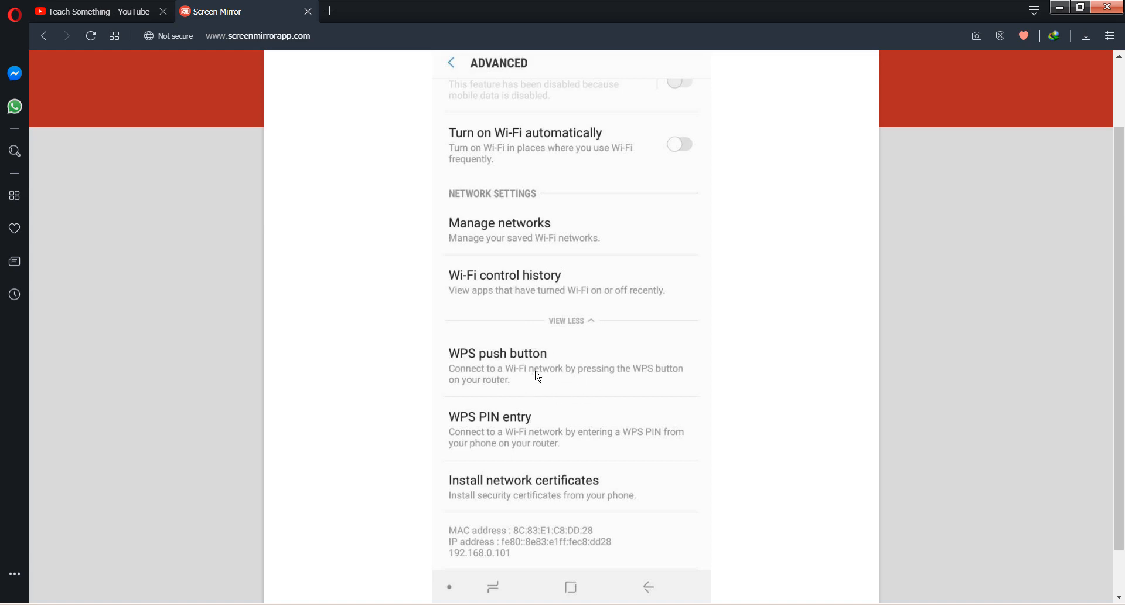
mouse_move(417, 112)
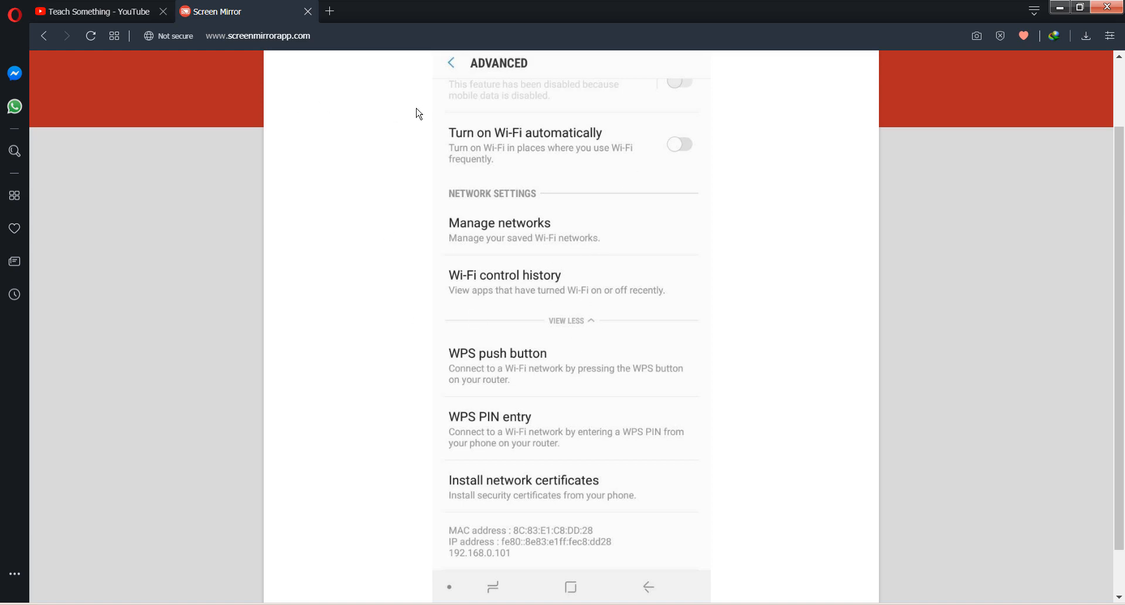
mouse_move(564, 269)
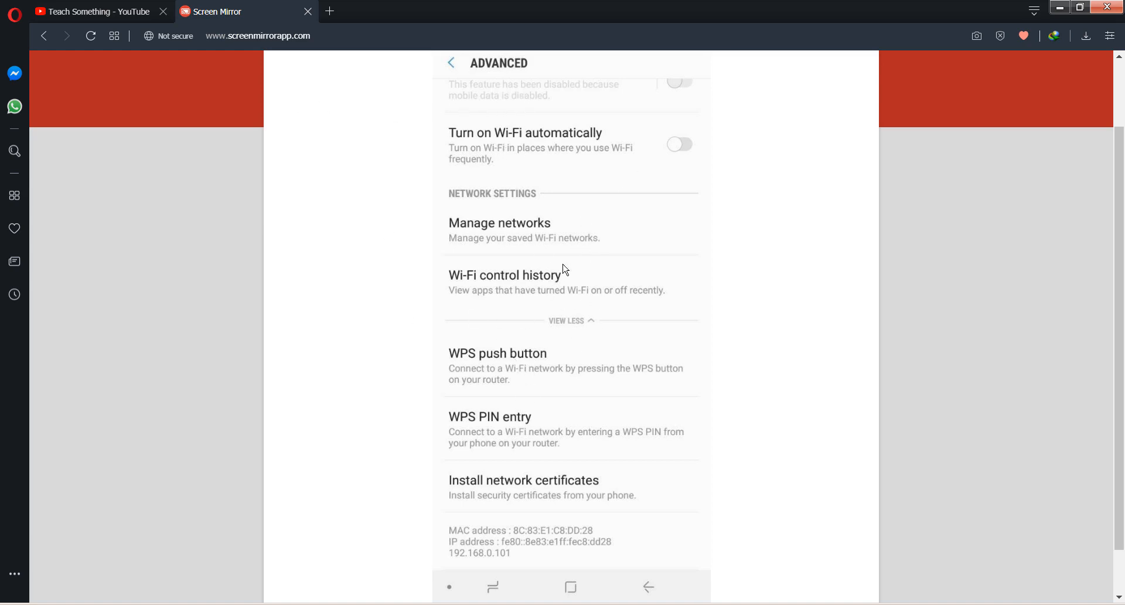
mouse_move(317, 322)
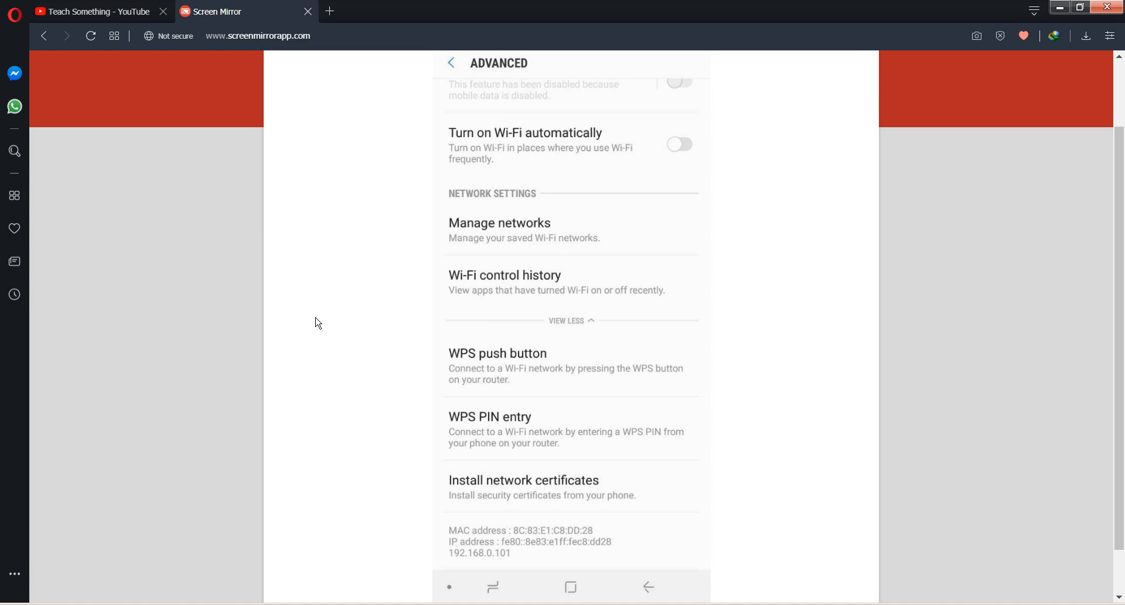
mouse_move(380, 202)
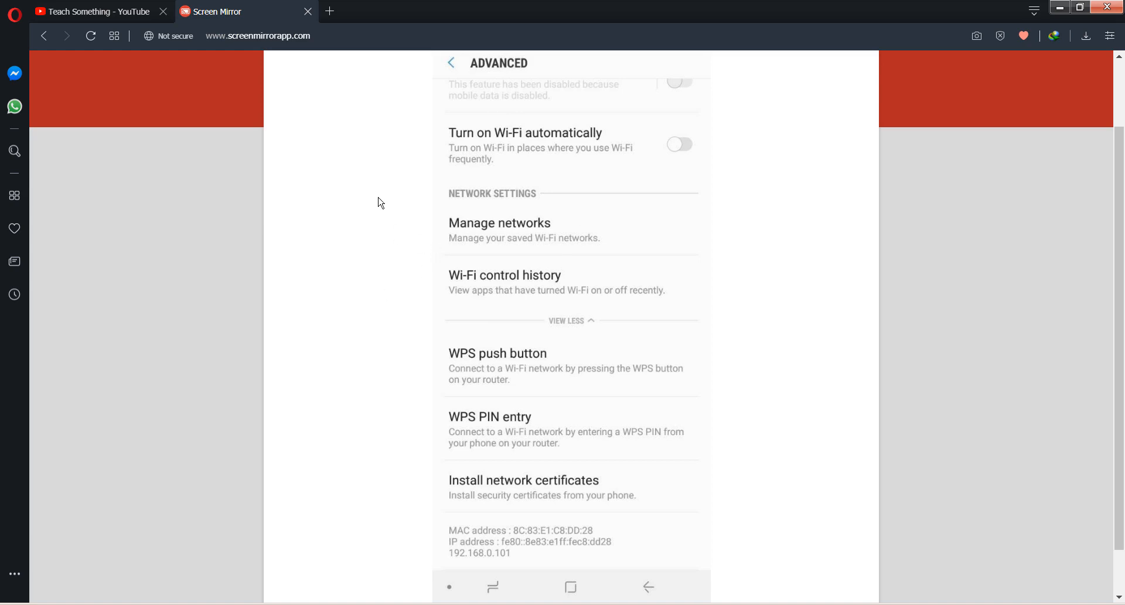
mouse_move(218, 232)
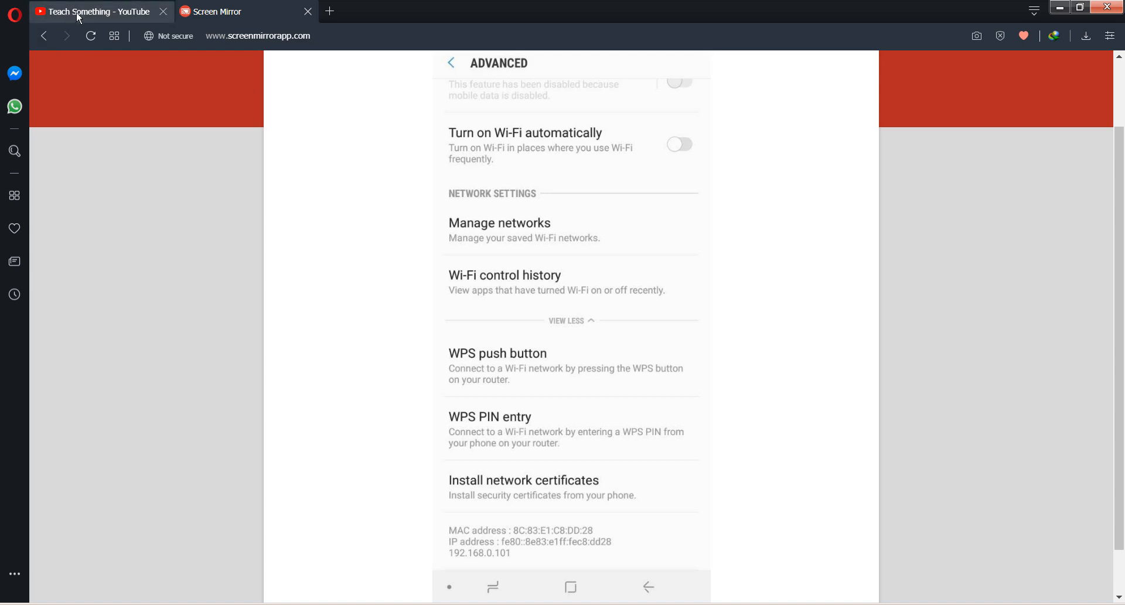
left_click(94, 11)
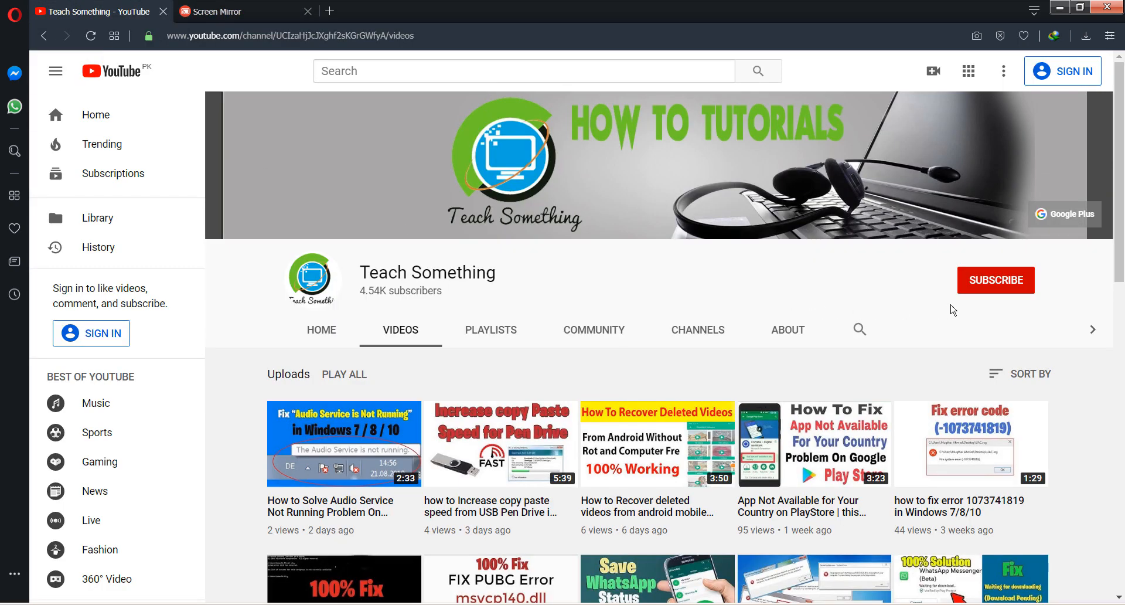
mouse_move(975, 299)
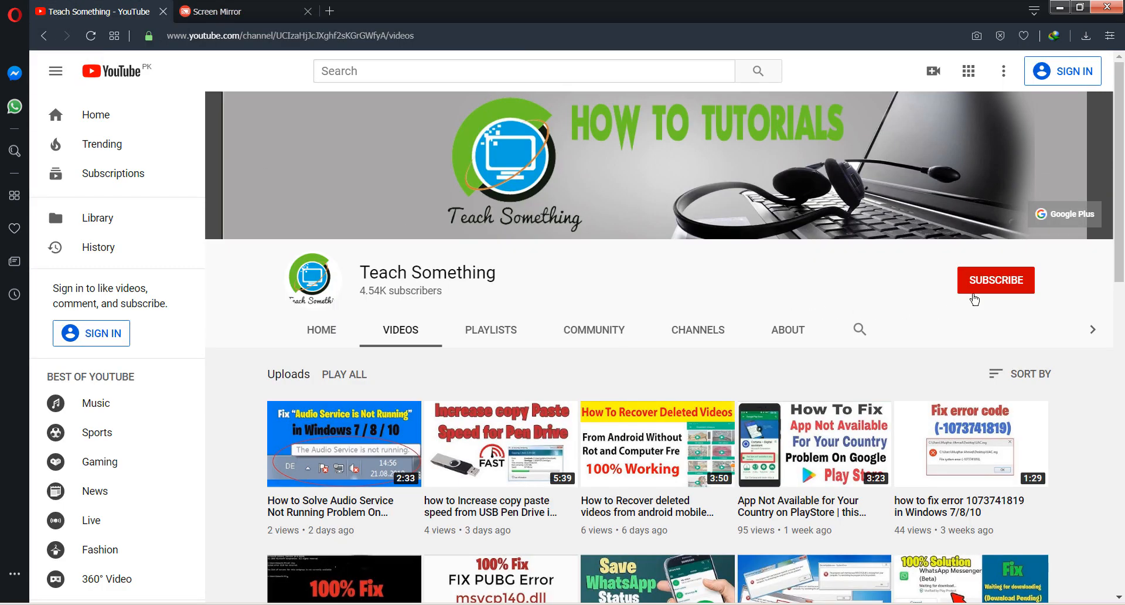